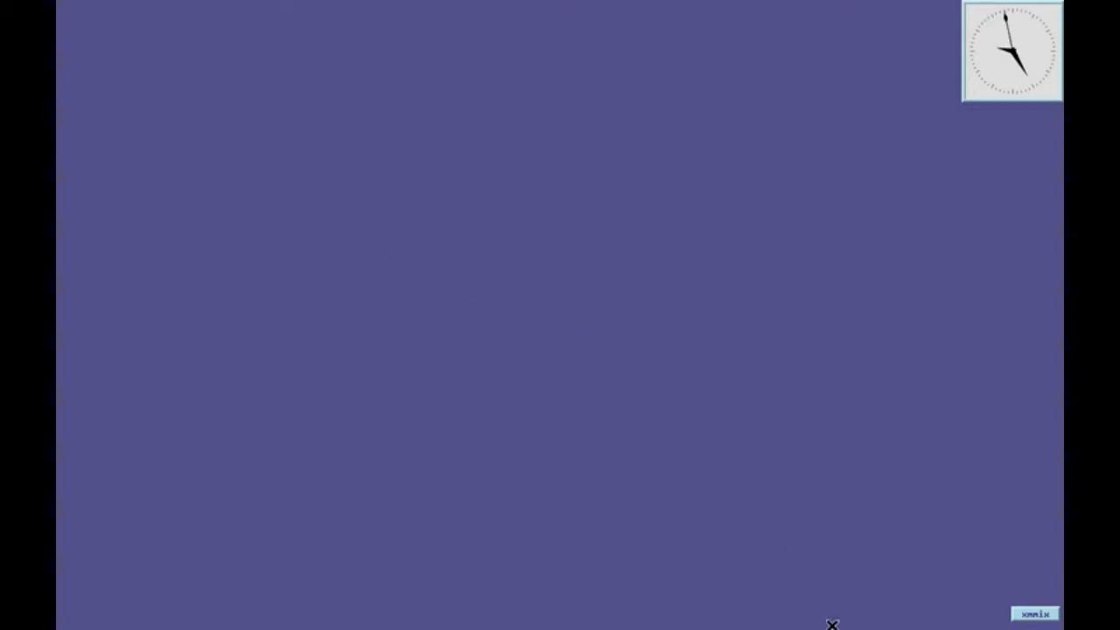
Restore the audio mixer from its desktop icon, then return it to the icon column.
{"action": "left_click", "coordinate": [1035, 612]}
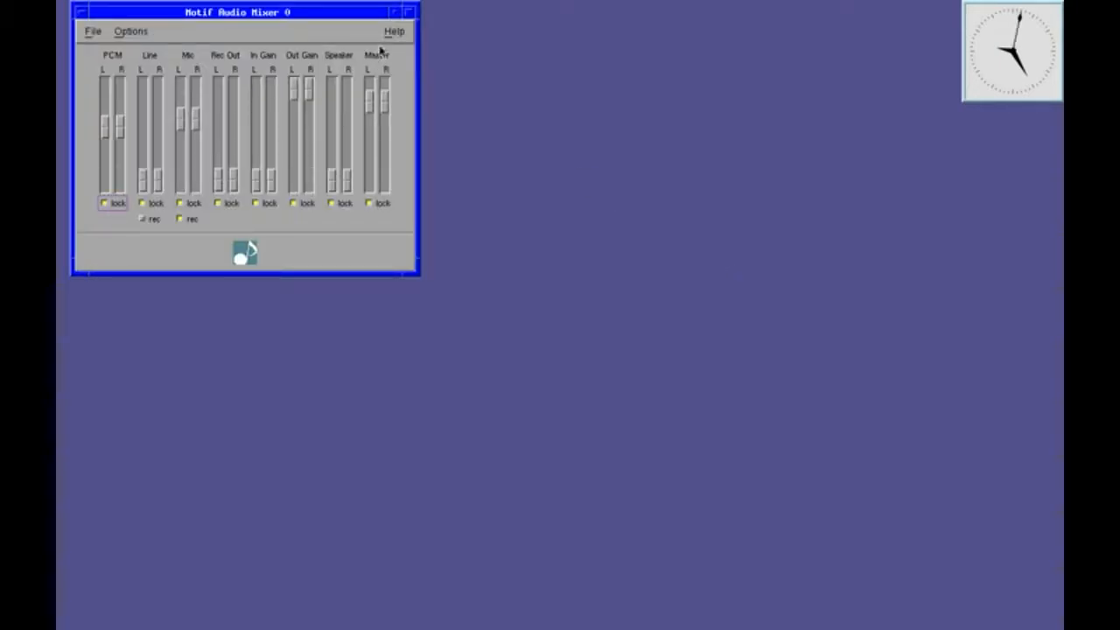
{"action": "left_click", "coordinate": [405, 10]}
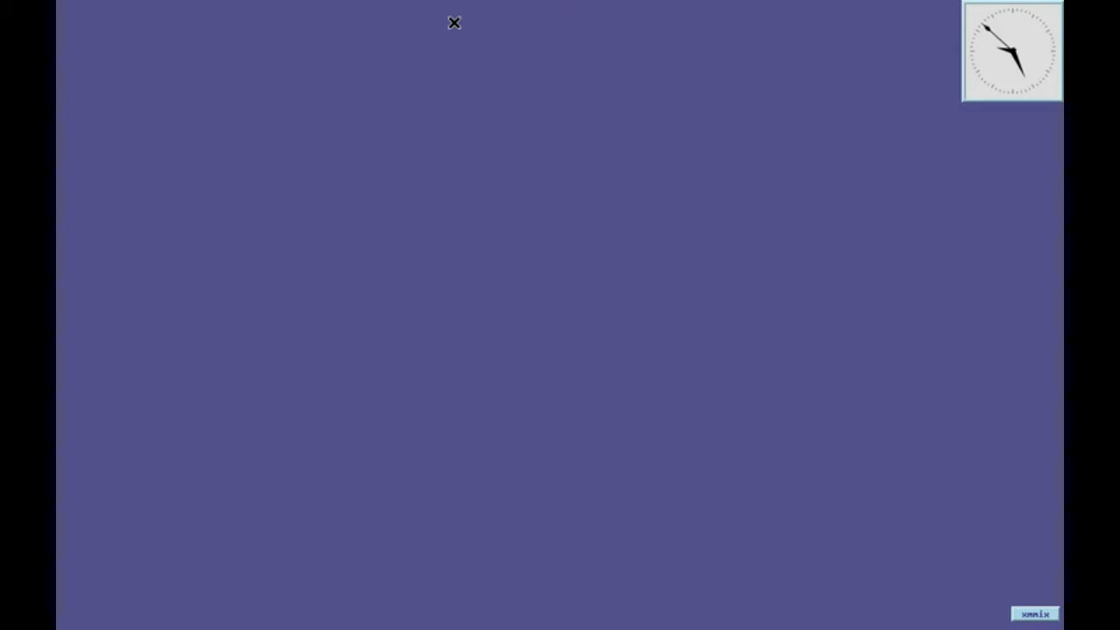
{"action": "left_click", "coordinate": [1035, 614]}
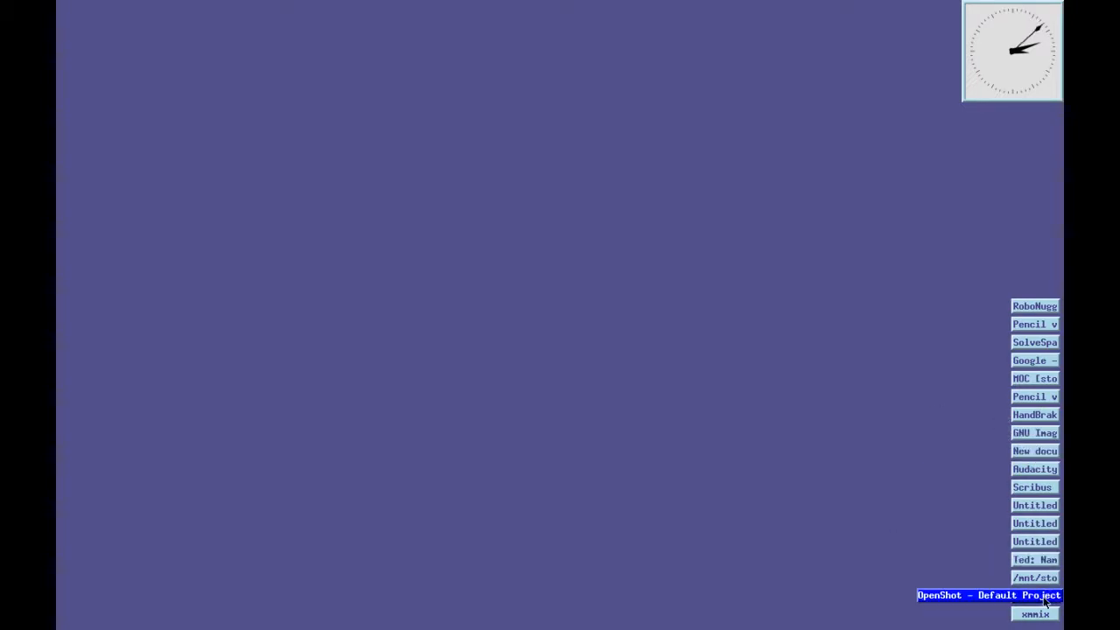
Restore OpenShot's empty Default Project window from its desktop icon.
{"action": "left_click", "coordinate": [988, 595]}
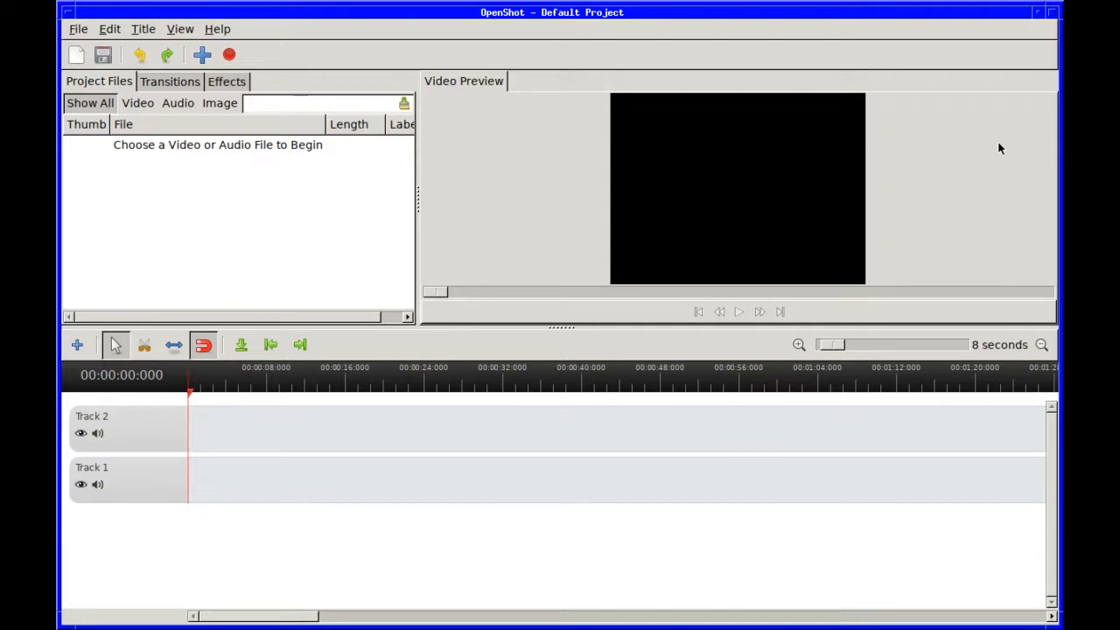
{"action": "mouse_move", "coordinate": [1046, 24]}
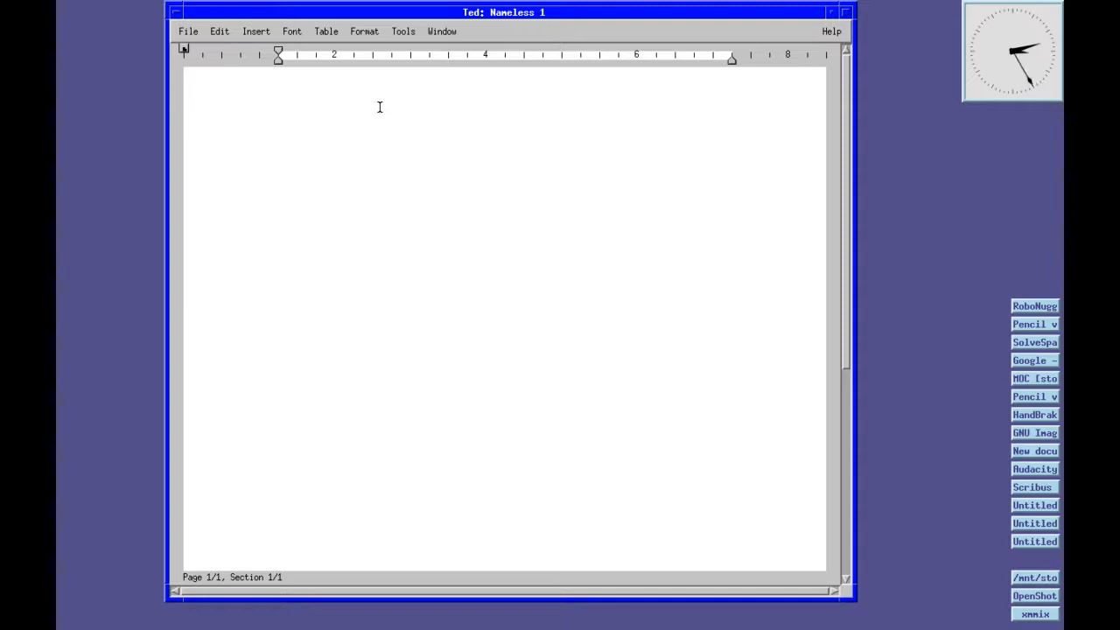
Type 'jgkjh gkjhgkj kjhgkjhg kjh' into Ted's page and minimize the document window.
{"action": "left_click", "coordinate": [277, 148]}
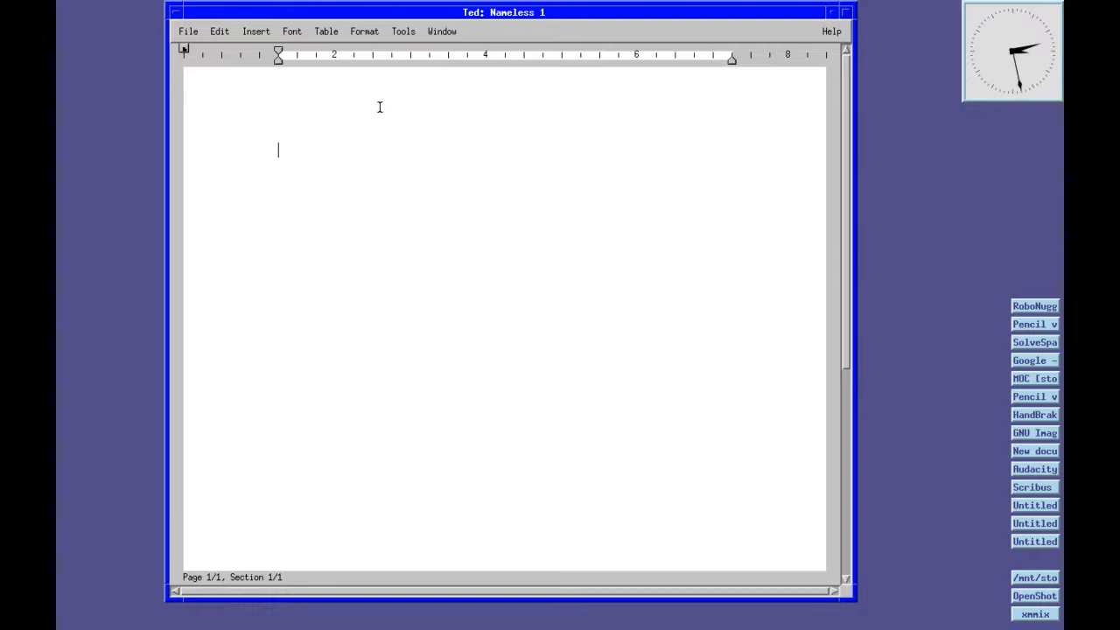
{"action": "type", "text": "jgkjh gkjhgkj kjhgkjhg kjh"}
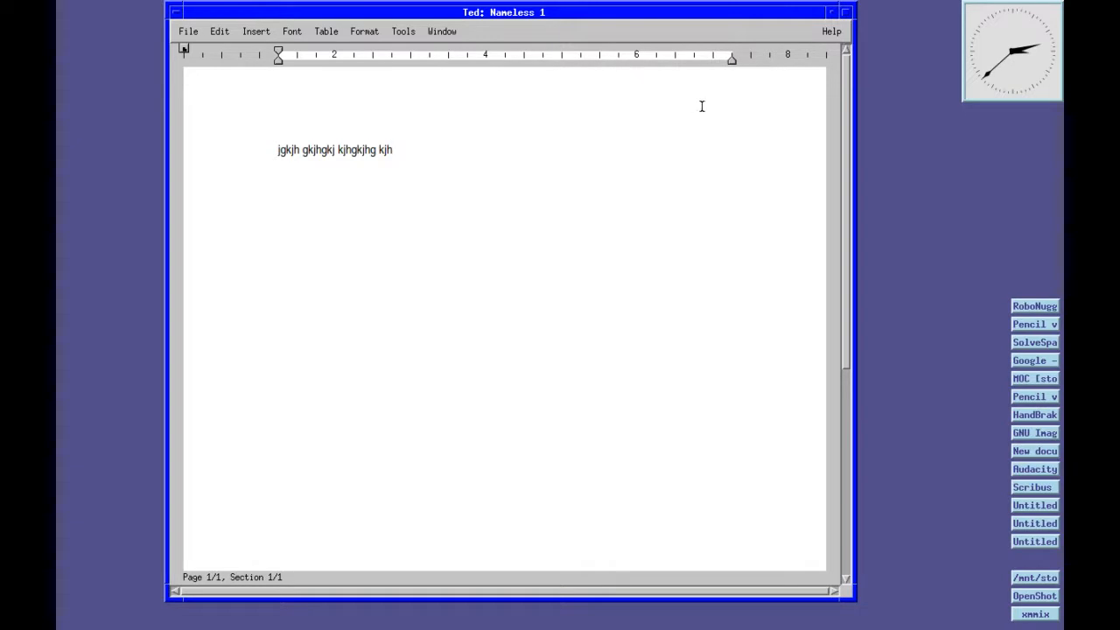
{"action": "left_click", "coordinate": [828, 12]}
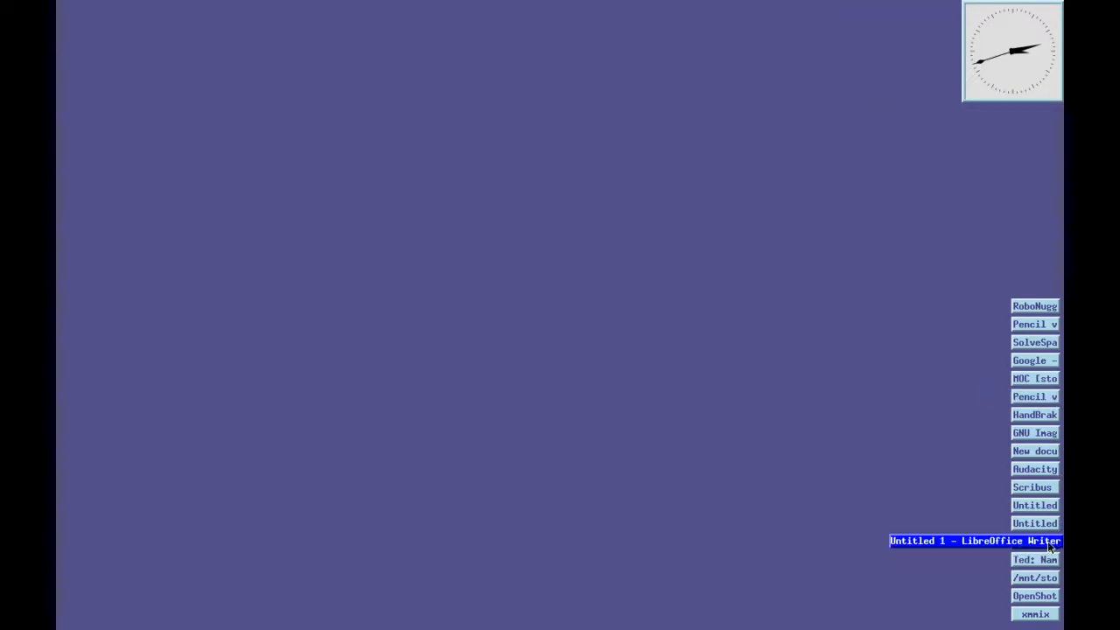
Restore Writer's blank Untitled 1 document, place the cursor, then minimize it.
{"action": "left_click", "coordinate": [975, 539]}
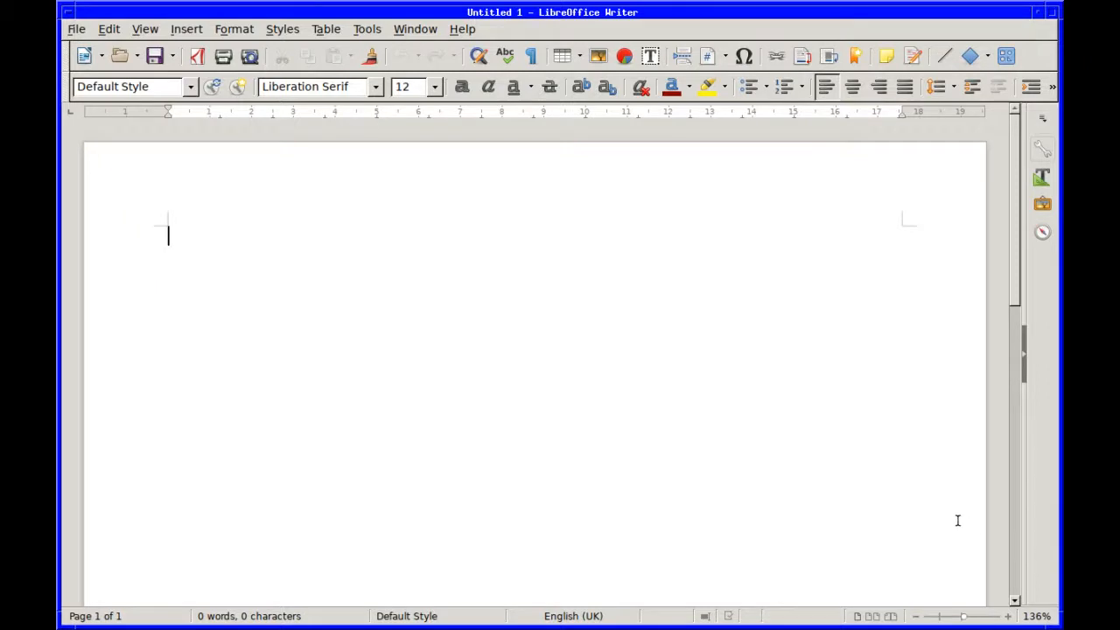
{"action": "mouse_move", "coordinate": [907, 483]}
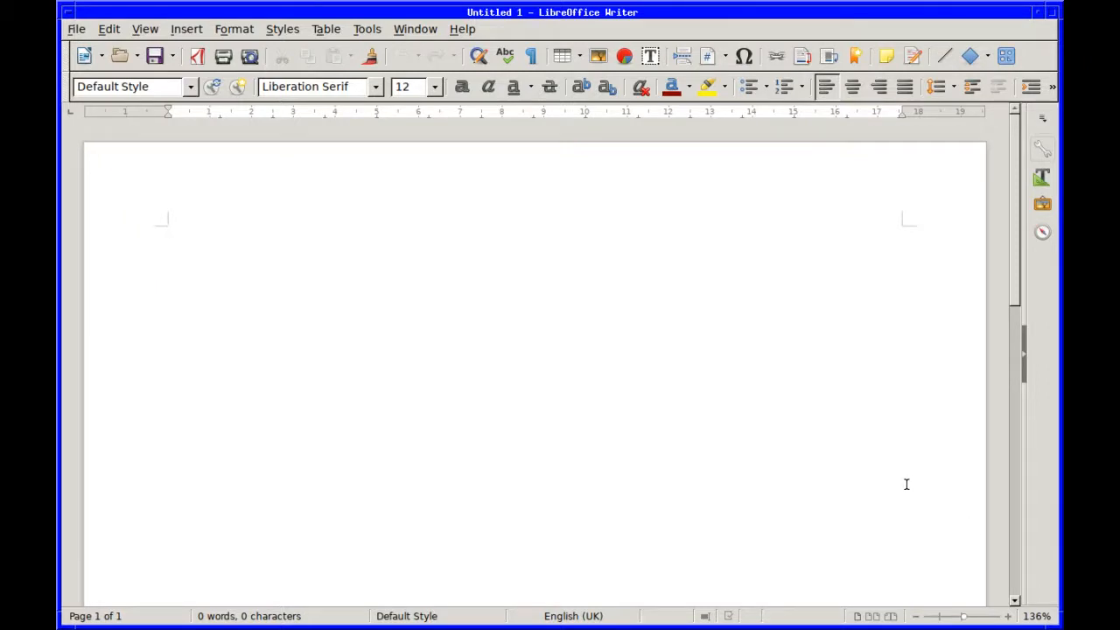
{"action": "left_click", "coordinate": [168, 235]}
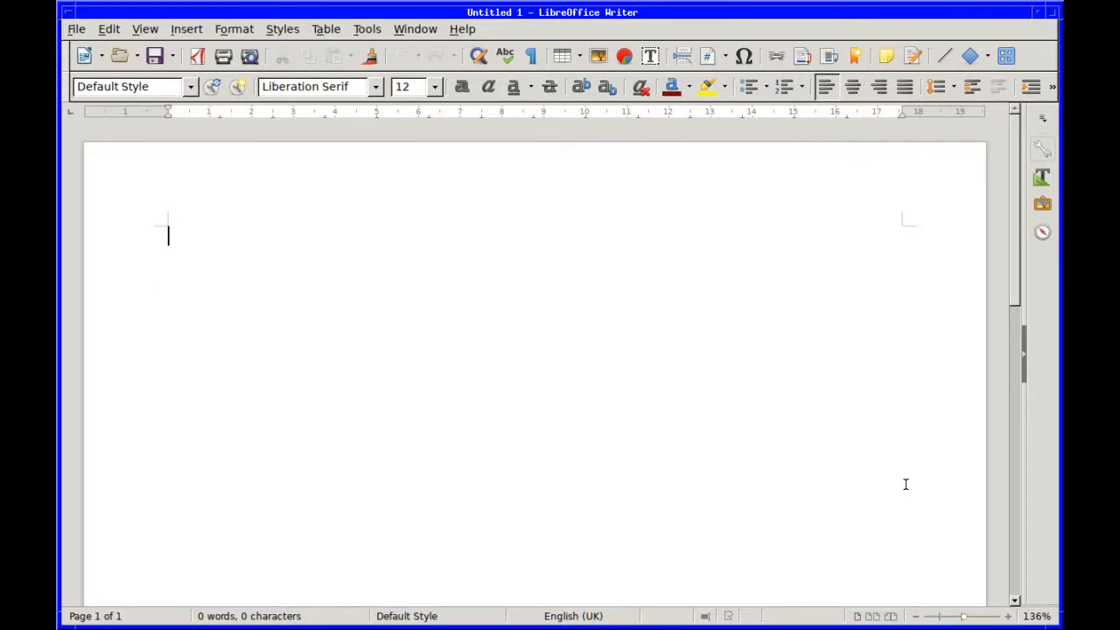
{"action": "mouse_move", "coordinate": [650, 424]}
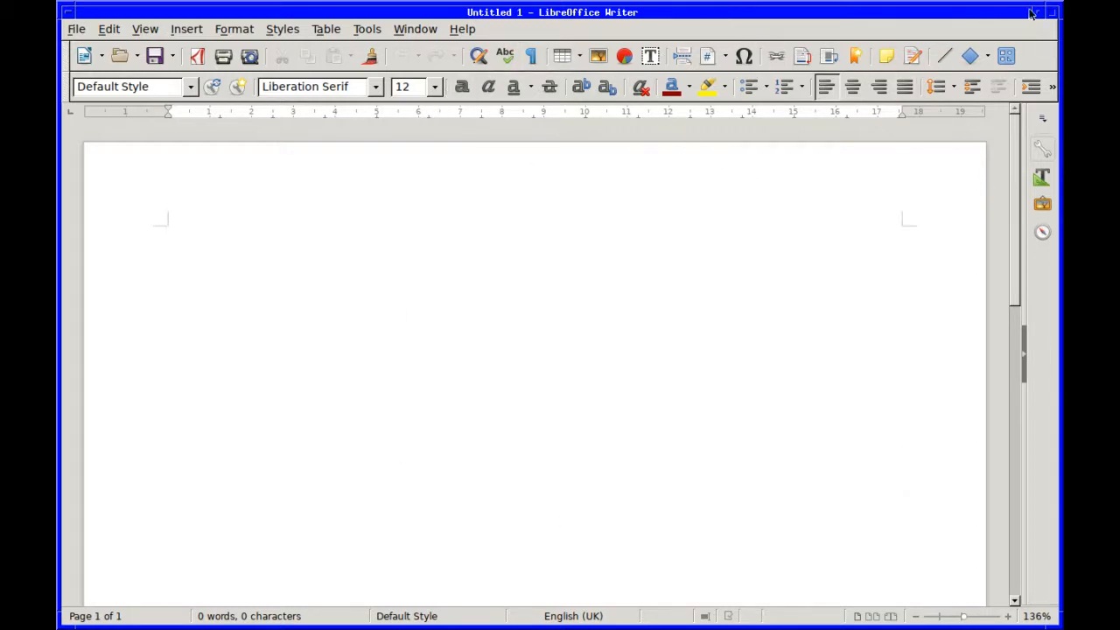
{"action": "left_click", "coordinate": [1031, 12]}
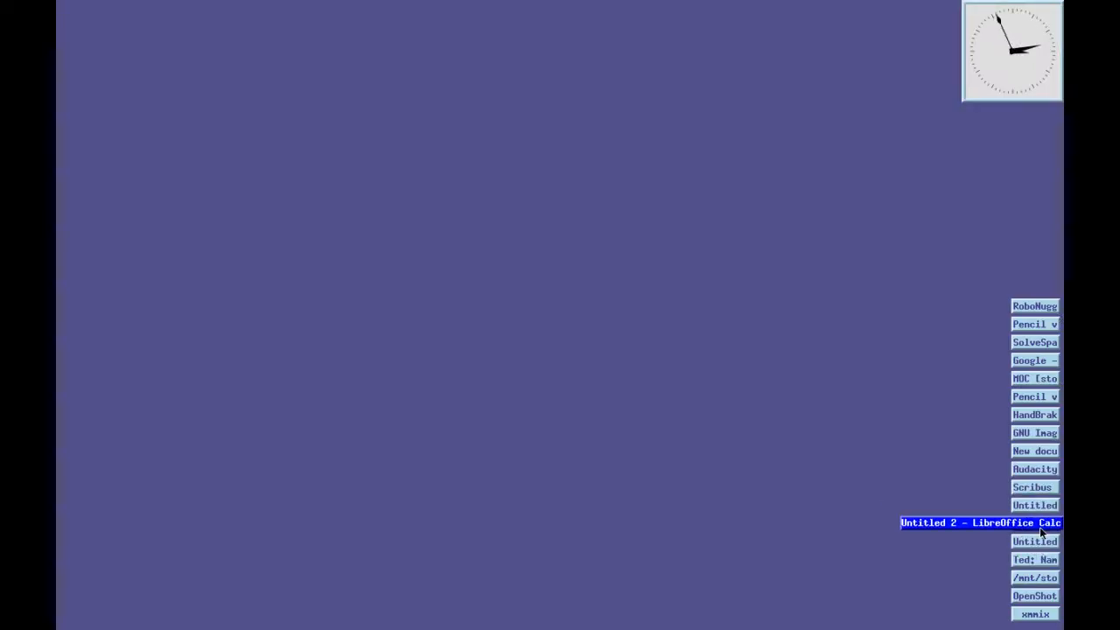
Restore Calc's empty Untitled 2 spreadsheet and minimize it again.
{"action": "left_click", "coordinate": [979, 522]}
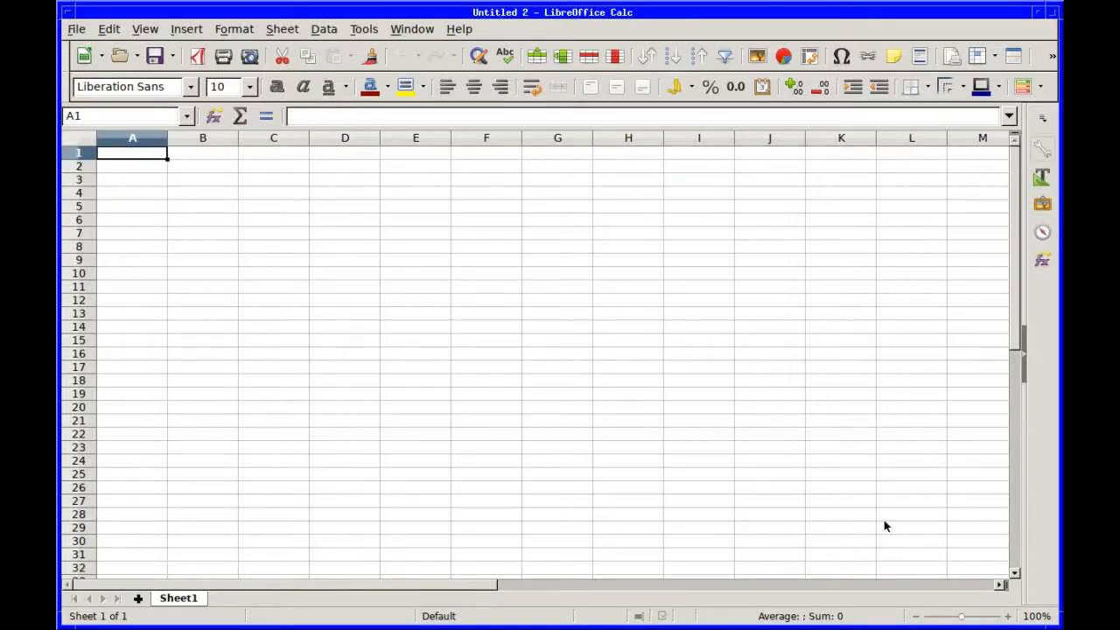
{"action": "mouse_move", "coordinate": [653, 314]}
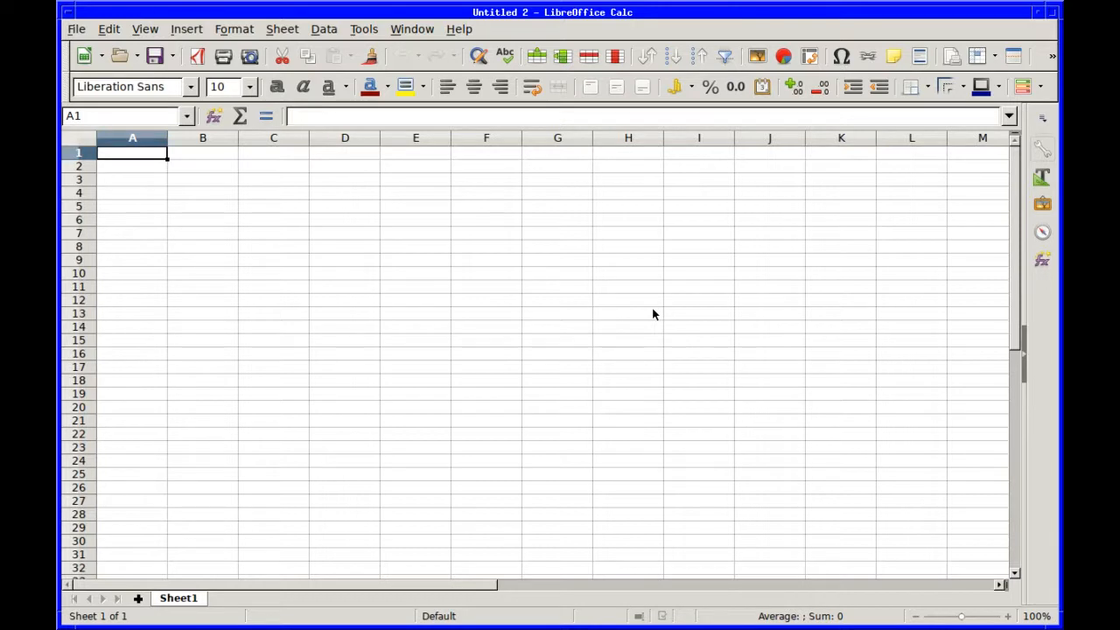
{"action": "mouse_move", "coordinate": [893, 55]}
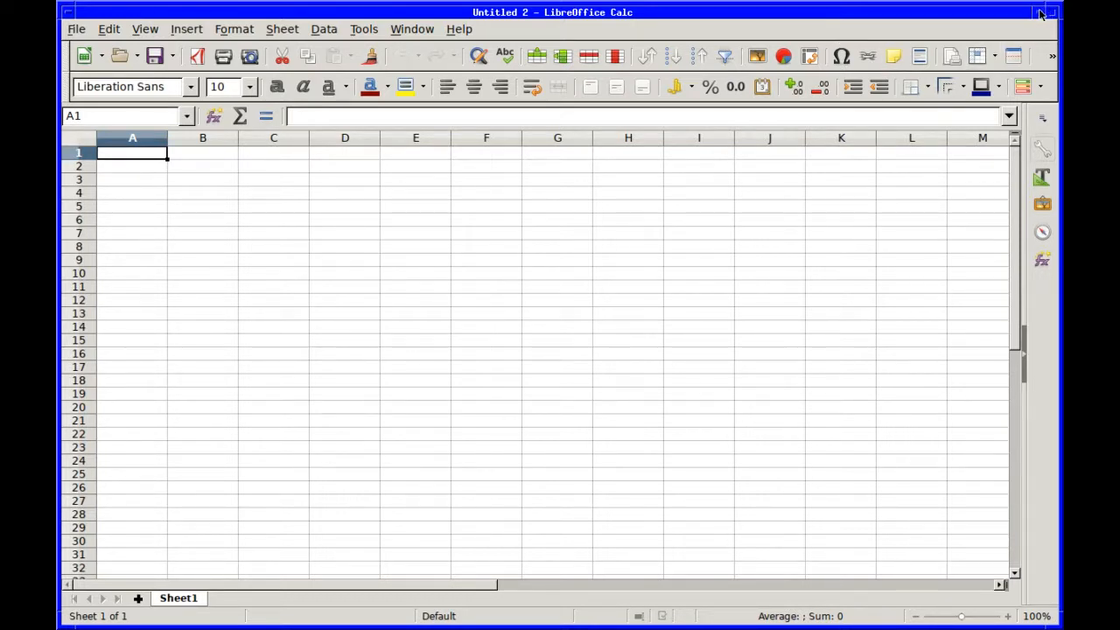
{"action": "left_click", "coordinate": [1040, 12]}
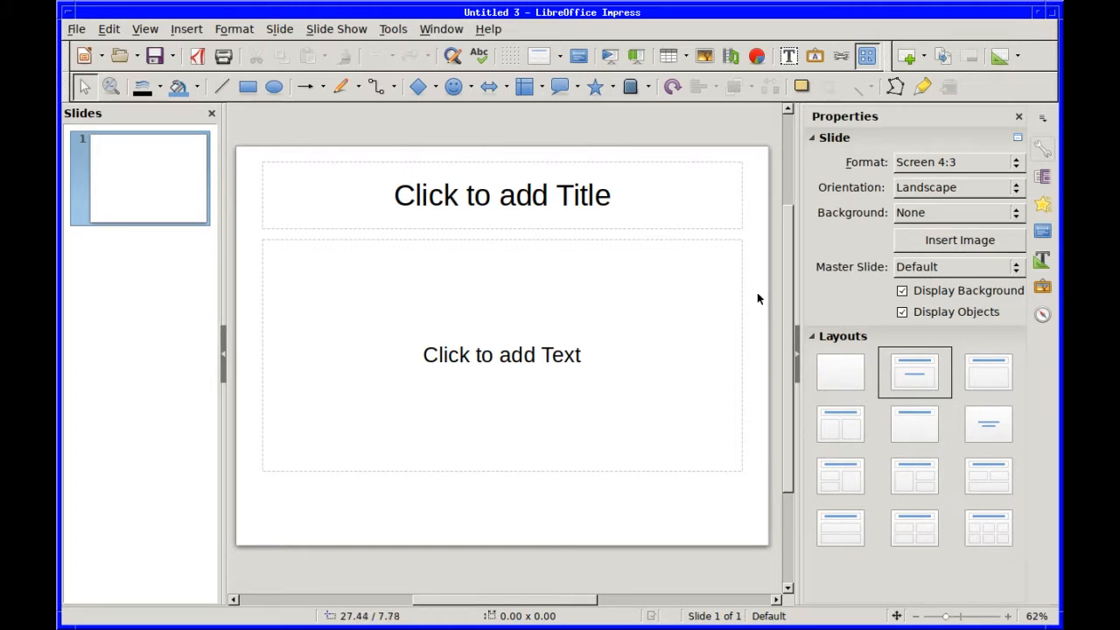
{"action": "mouse_move", "coordinate": [695, 255]}
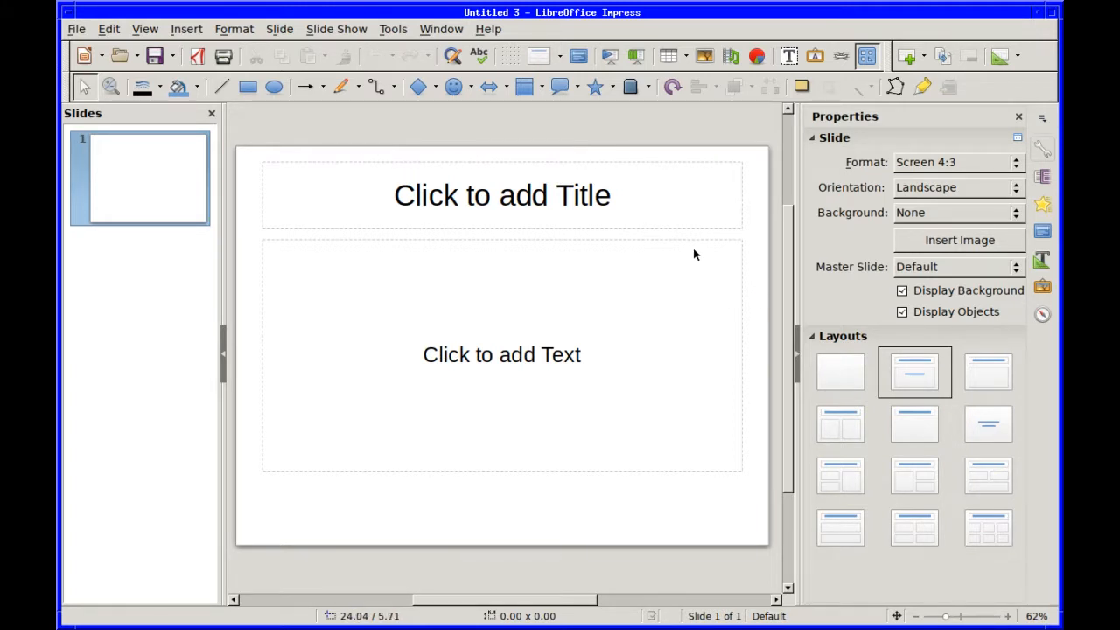
{"action": "mouse_move", "coordinate": [970, 33]}
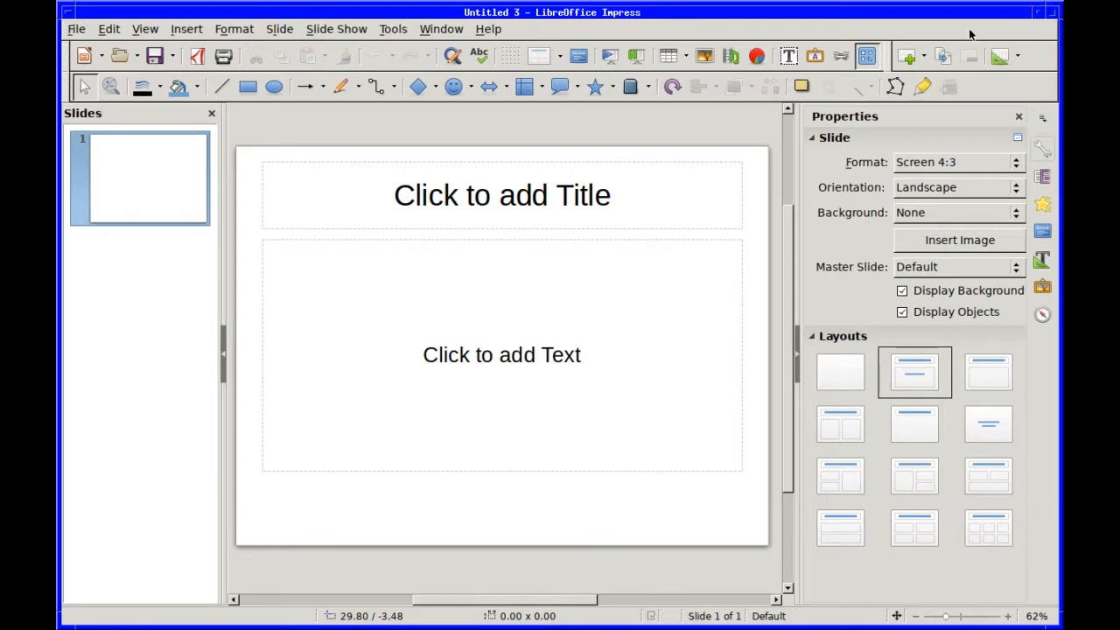
{"action": "mouse_move", "coordinate": [860, 182]}
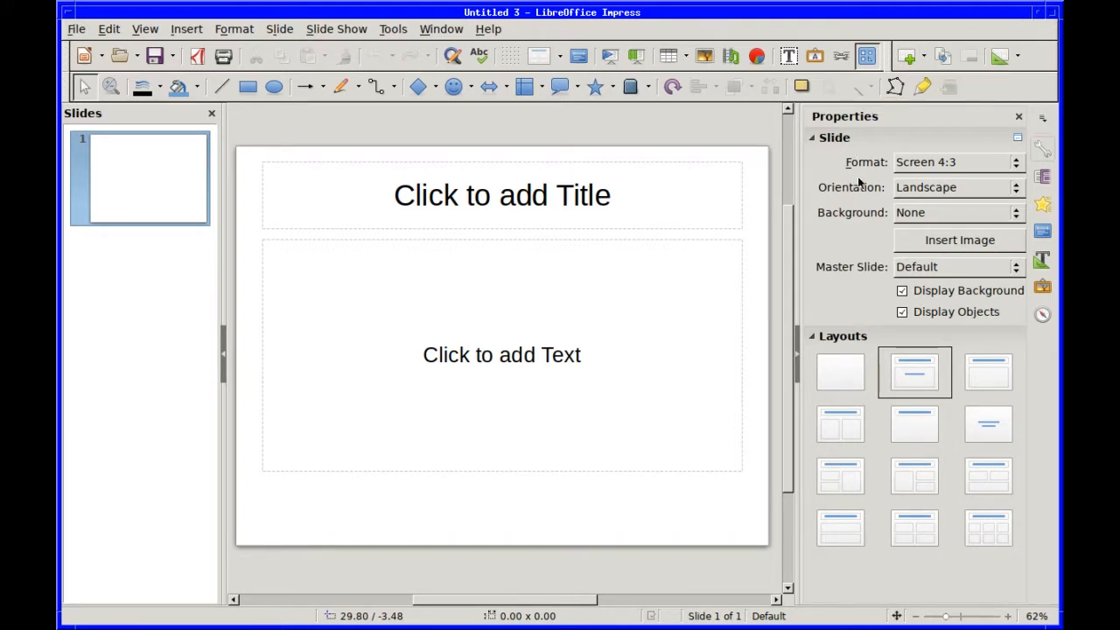
{"action": "mouse_move", "coordinate": [1039, 32]}
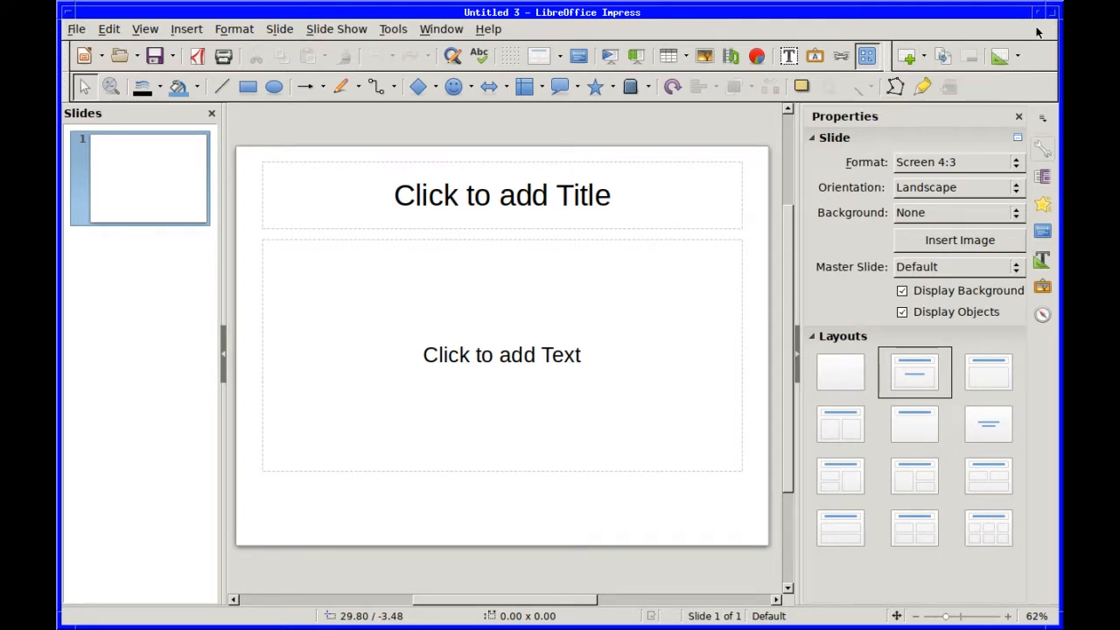
{"action": "mouse_move", "coordinate": [1042, 18]}
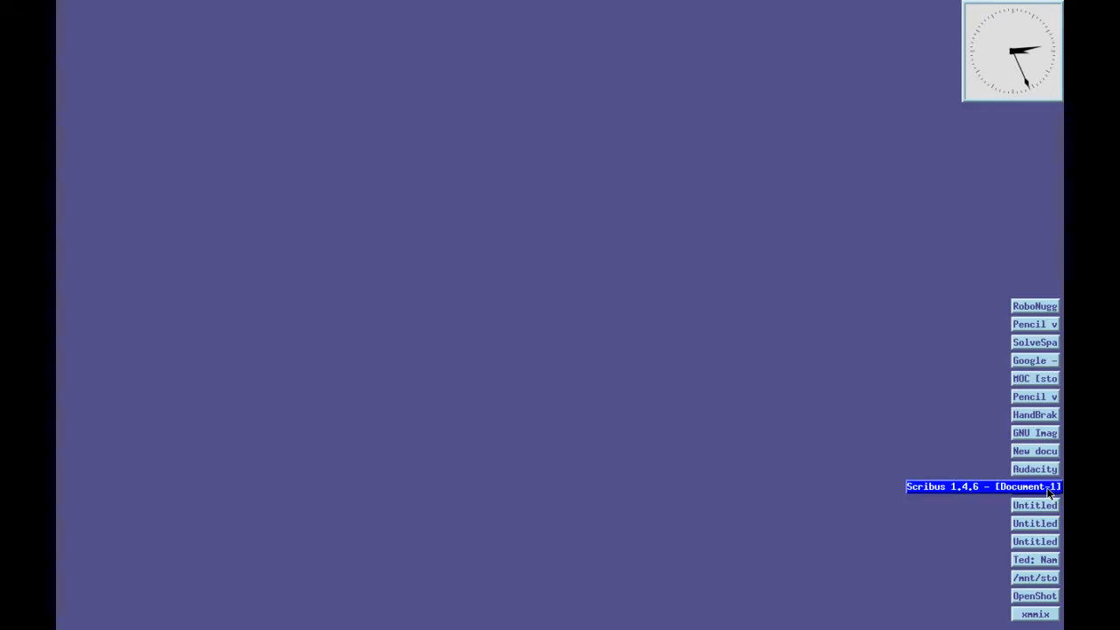
Restore Scribus Document-1, view and dismiss Help > About Qt, then minimize it.
{"action": "left_click", "coordinate": [983, 486]}
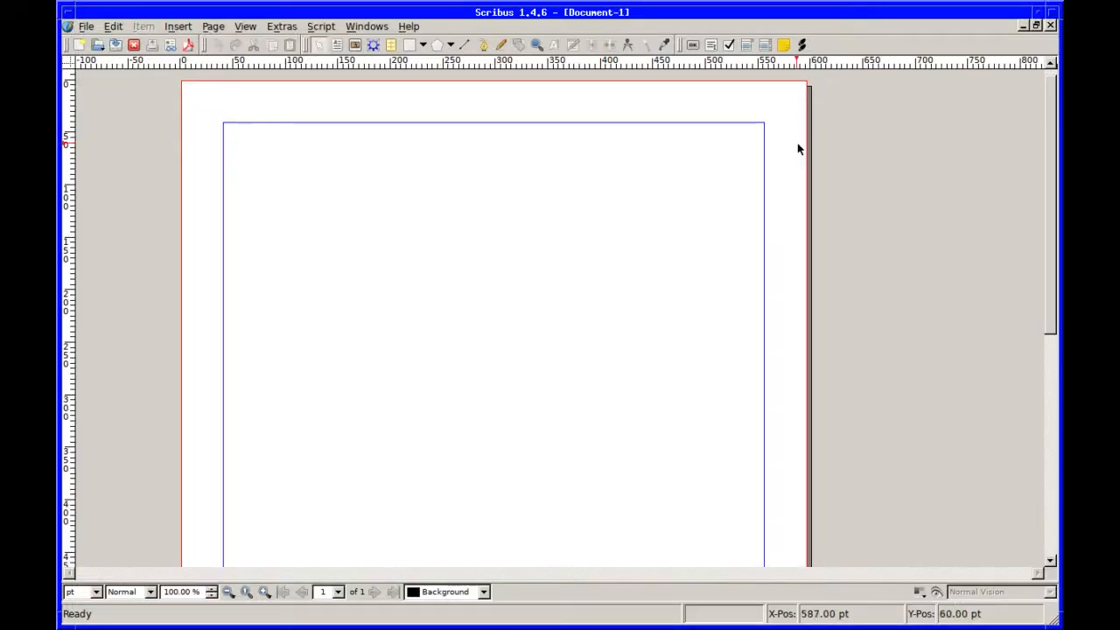
{"action": "mouse_move", "coordinate": [741, 116]}
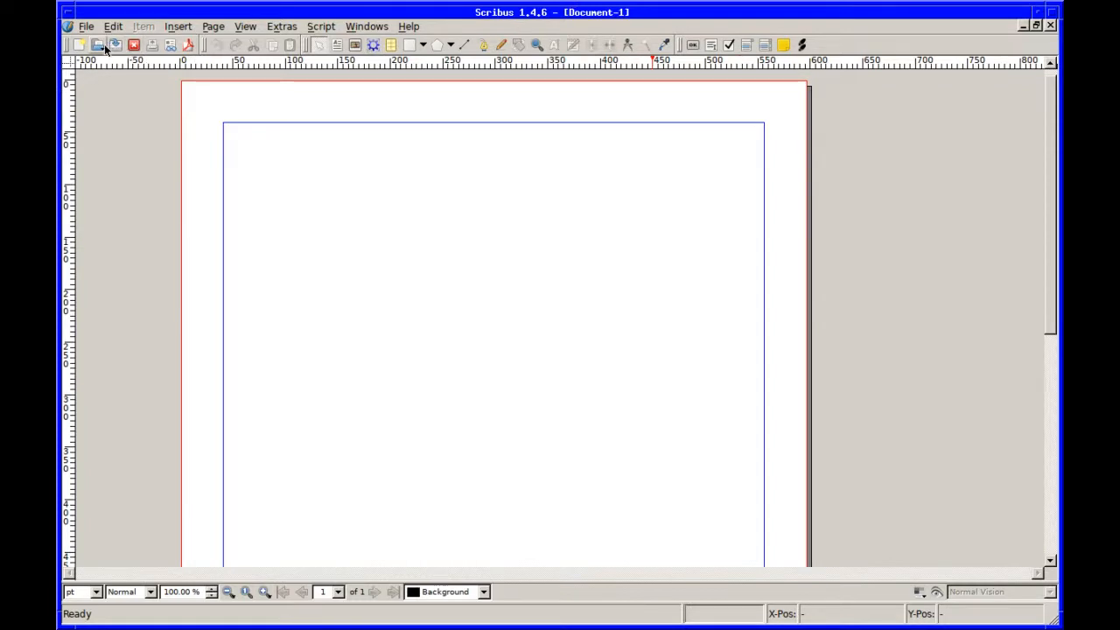
{"action": "left_click", "coordinate": [409, 25]}
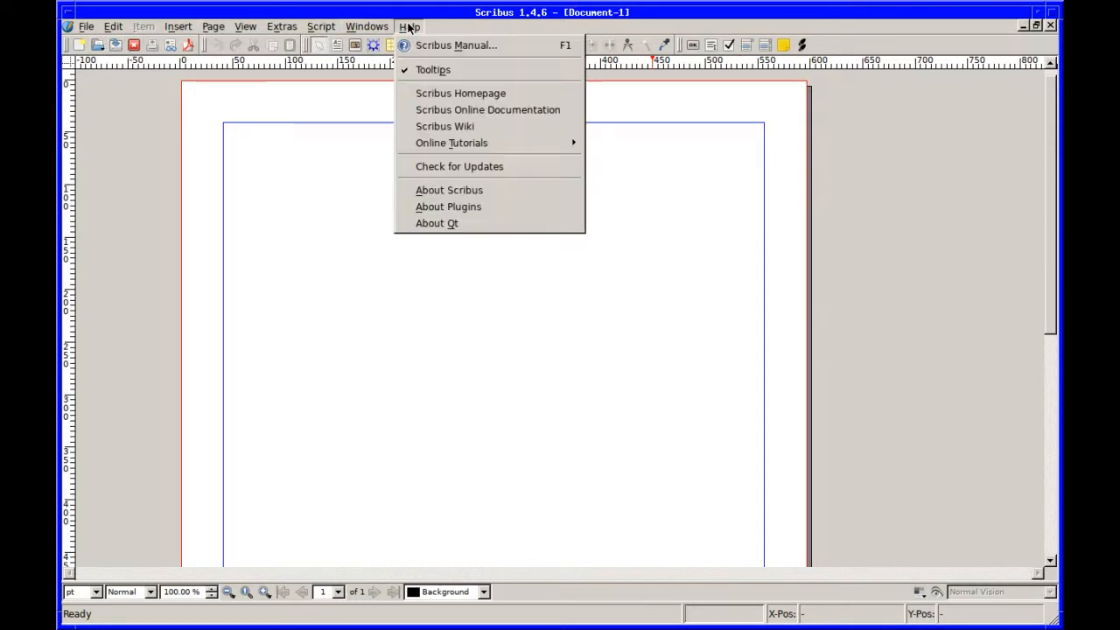
{"action": "mouse_move", "coordinate": [436, 223]}
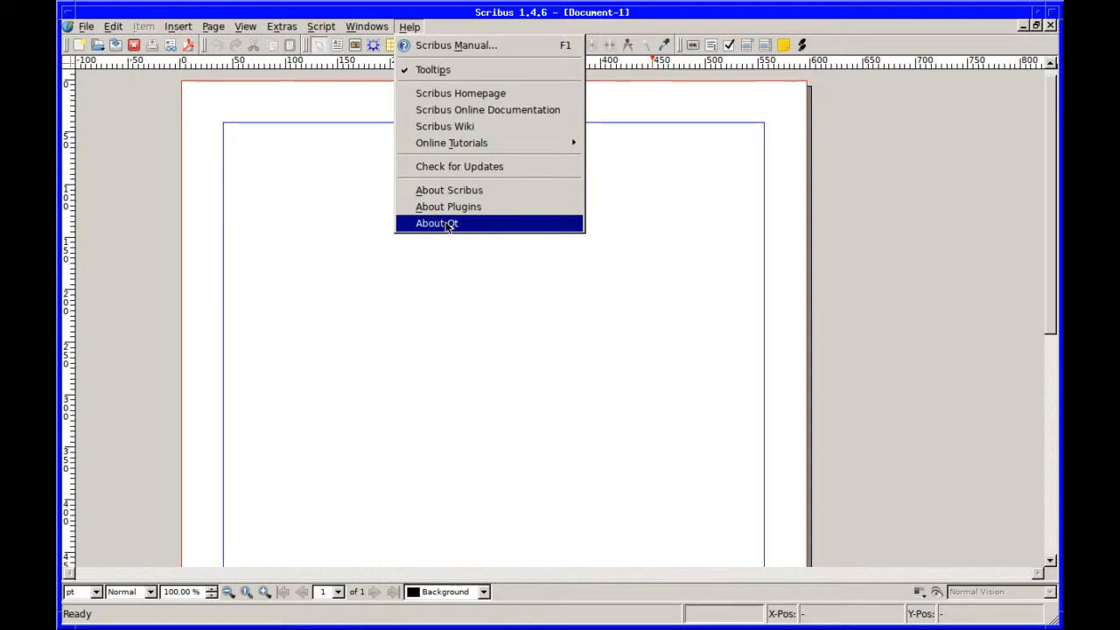
{"action": "left_click", "coordinate": [437, 224]}
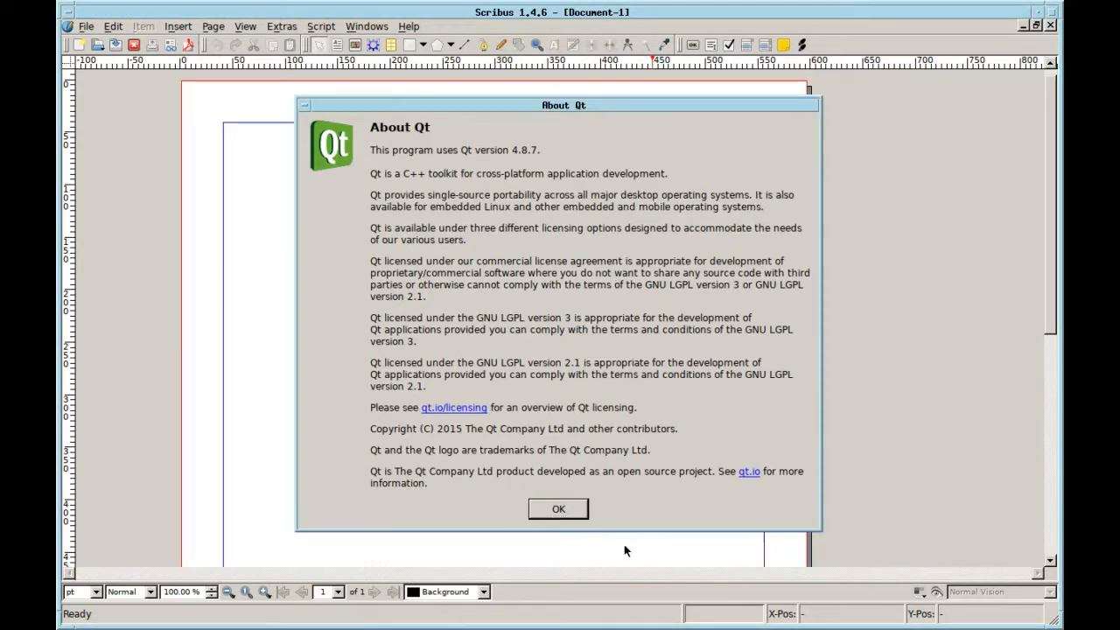
{"action": "left_click", "coordinate": [558, 509]}
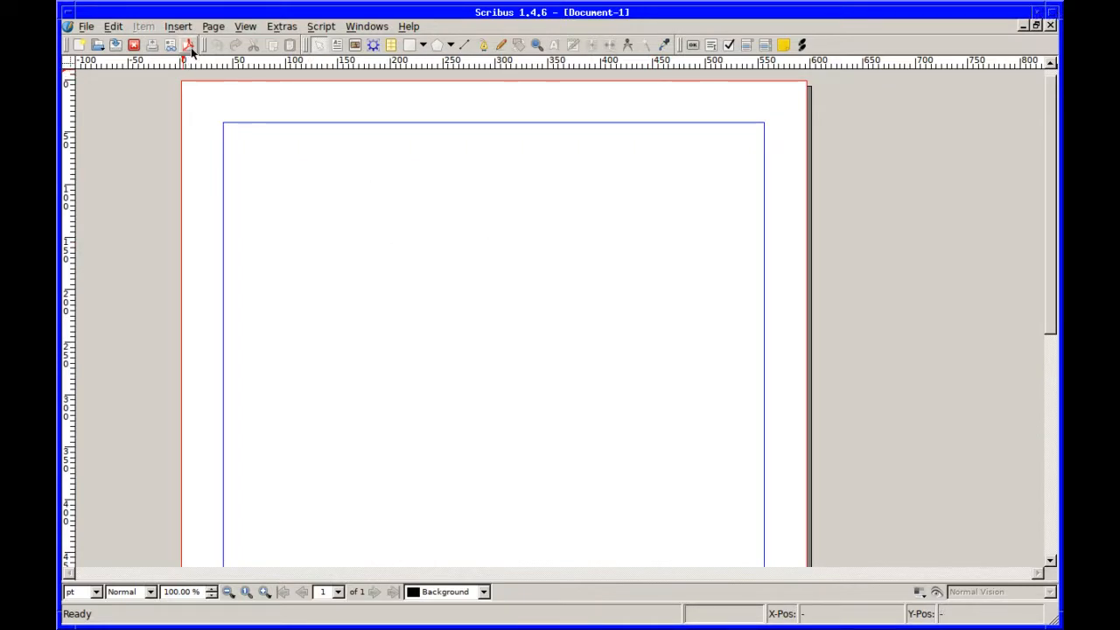
{"action": "mouse_move", "coordinate": [792, 80]}
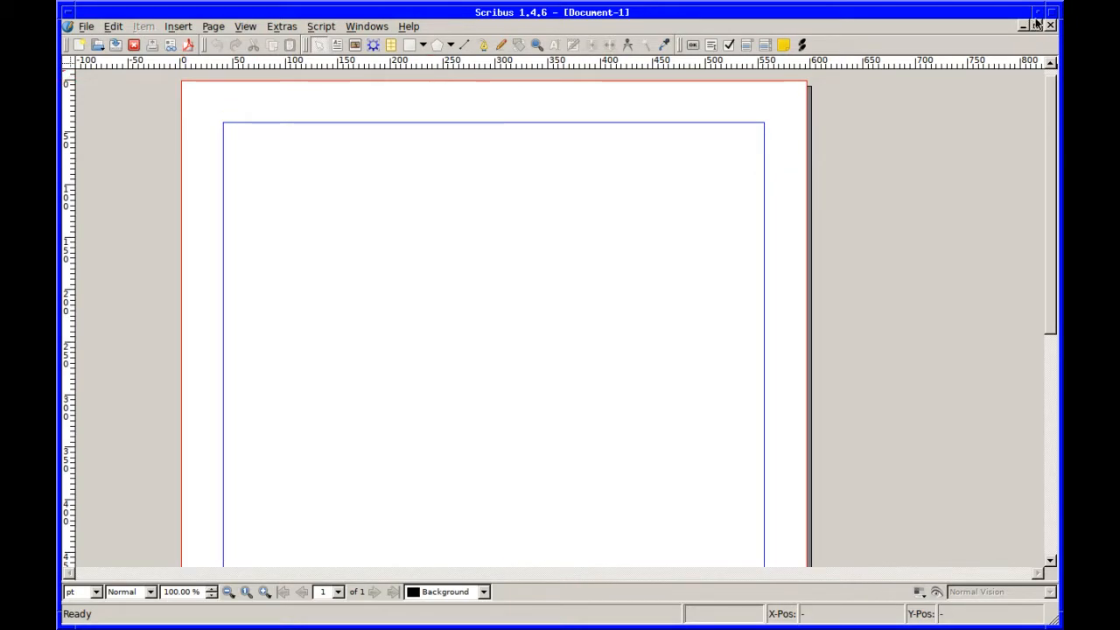
{"action": "left_click", "coordinate": [1038, 26]}
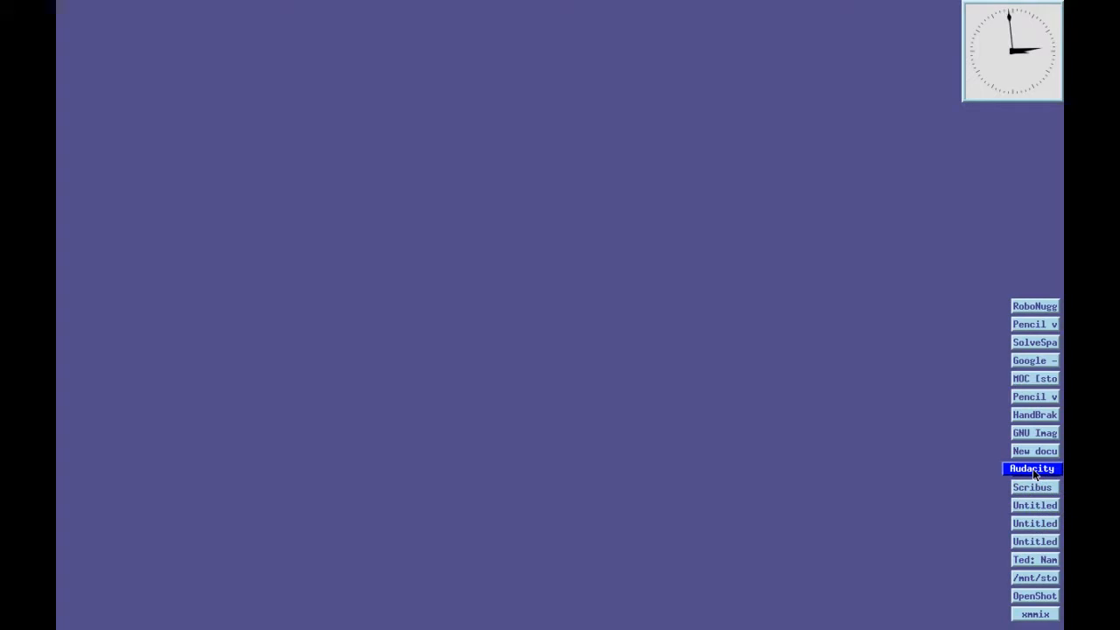
Restore Audacity from its icon and drag its bottom-right corner to enlarge it.
{"action": "left_click", "coordinate": [1032, 468]}
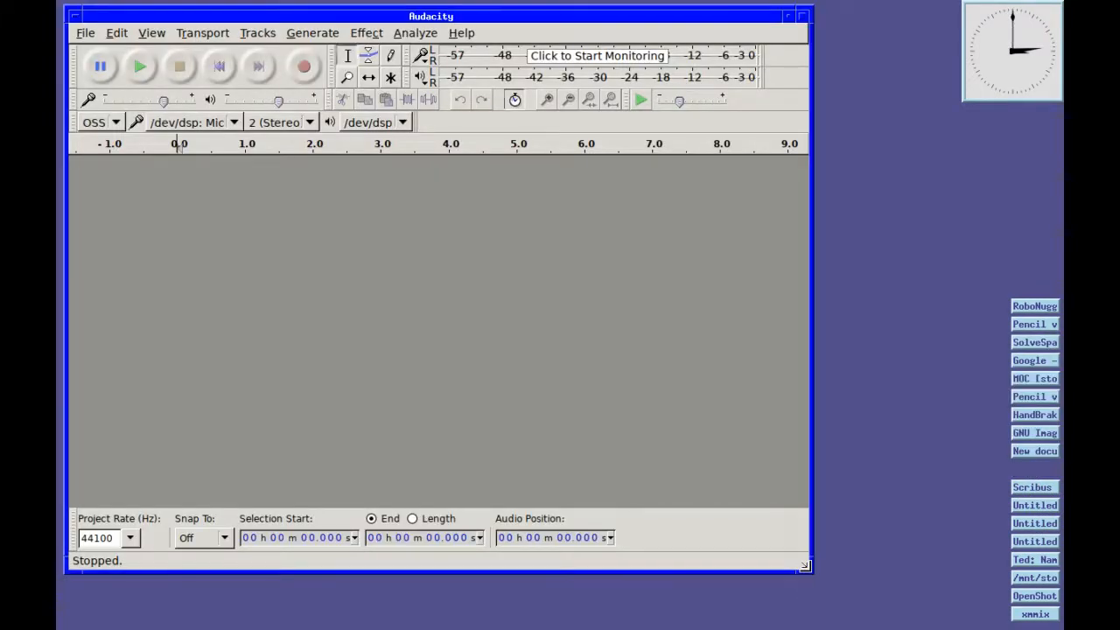
{"action": "left_click_drag", "start_coordinate": [803, 567], "coordinate": [988, 613]}
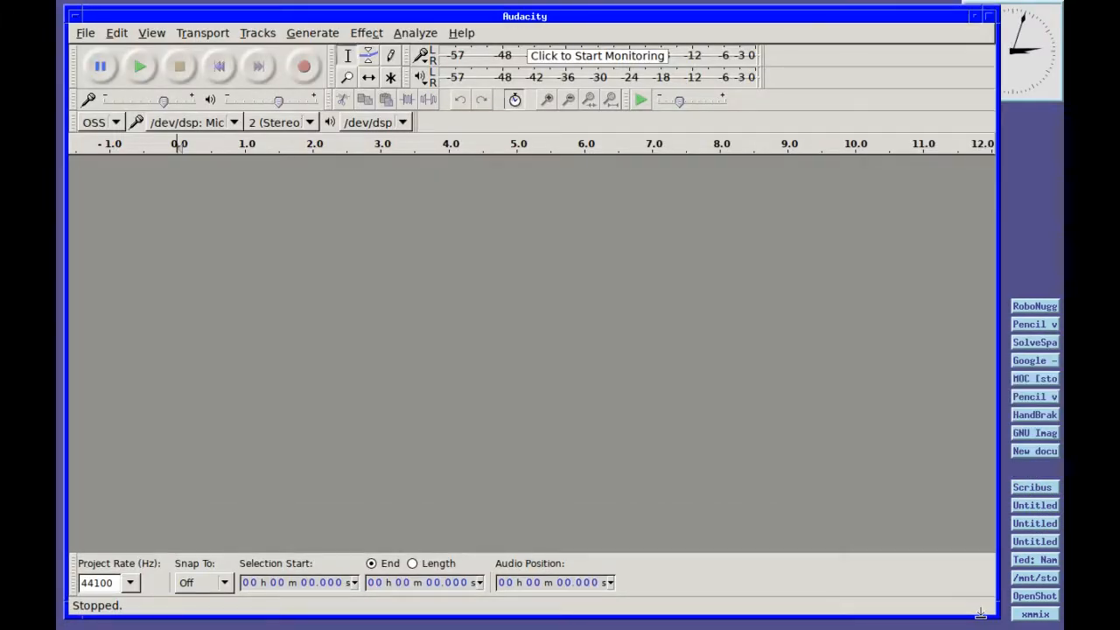
{"action": "mouse_move", "coordinate": [891, 583]}
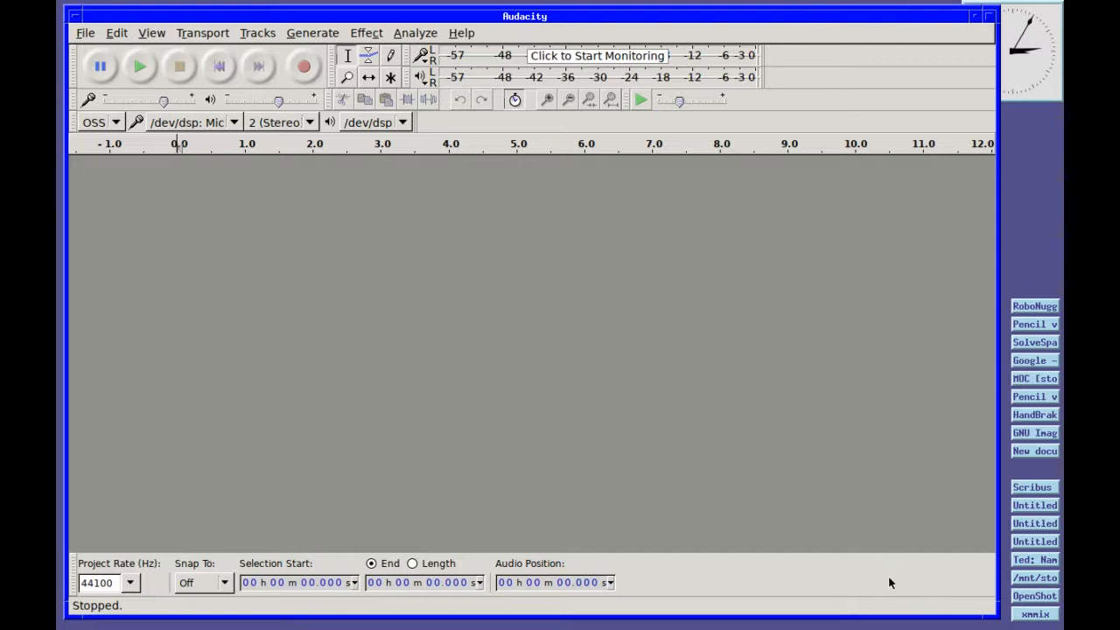
{"action": "mouse_move", "coordinate": [793, 329]}
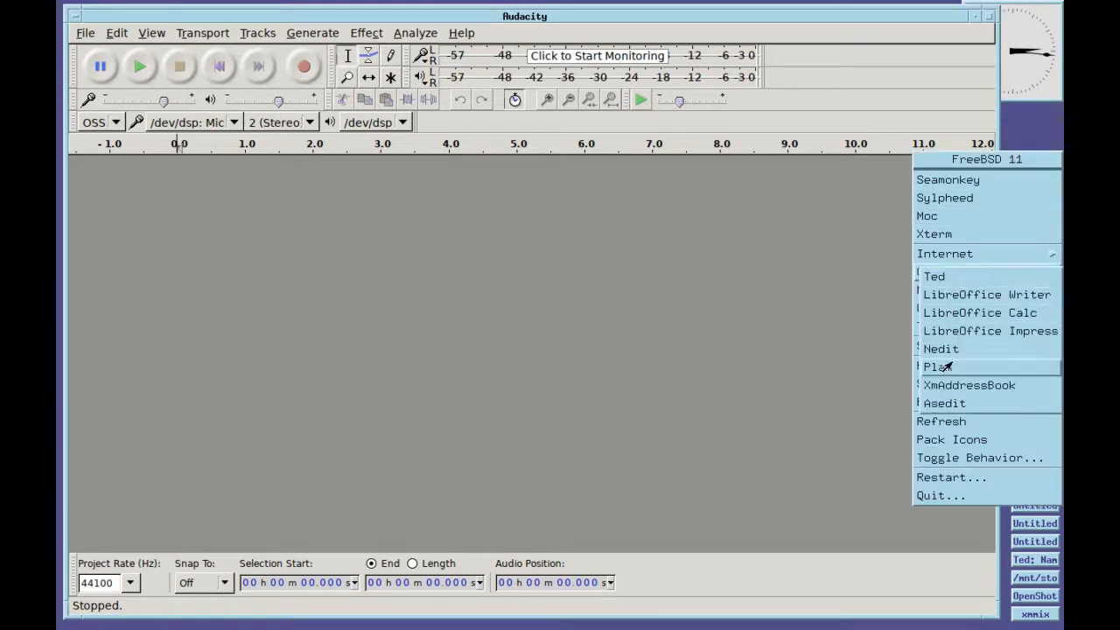
{"action": "mouse_move", "coordinate": [938, 271]}
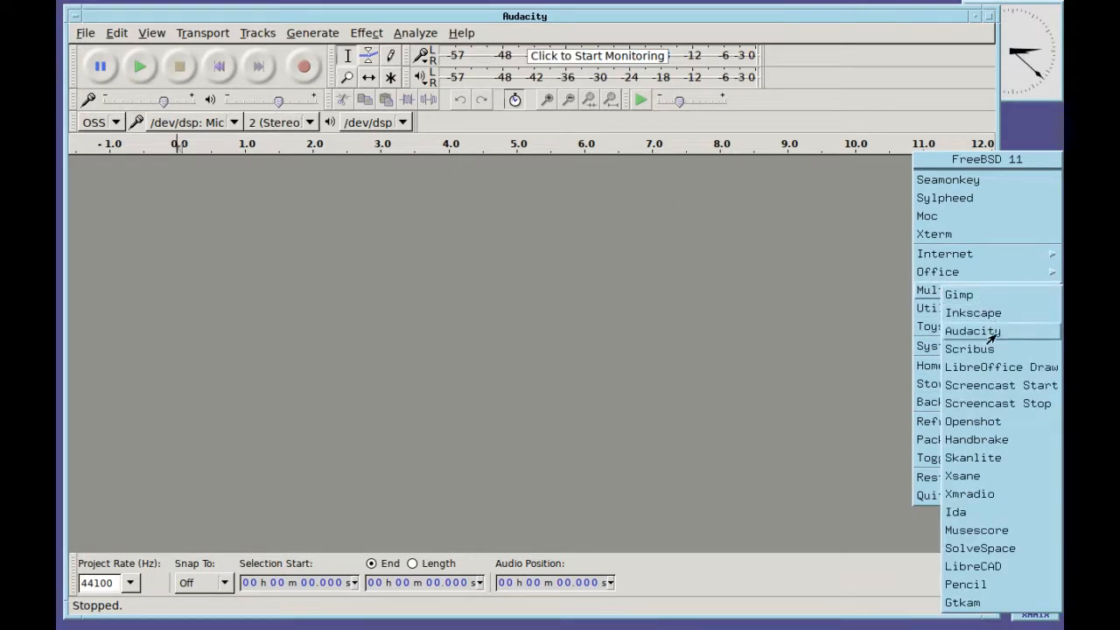
{"action": "left_click", "coordinate": [633, 279]}
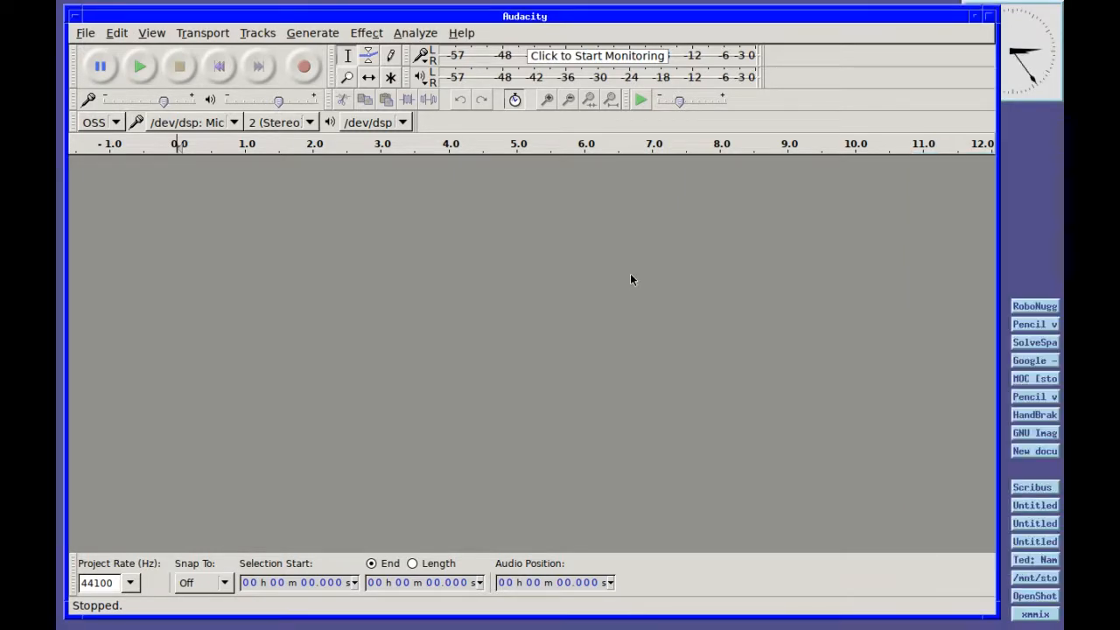
{"action": "mouse_move", "coordinate": [627, 276]}
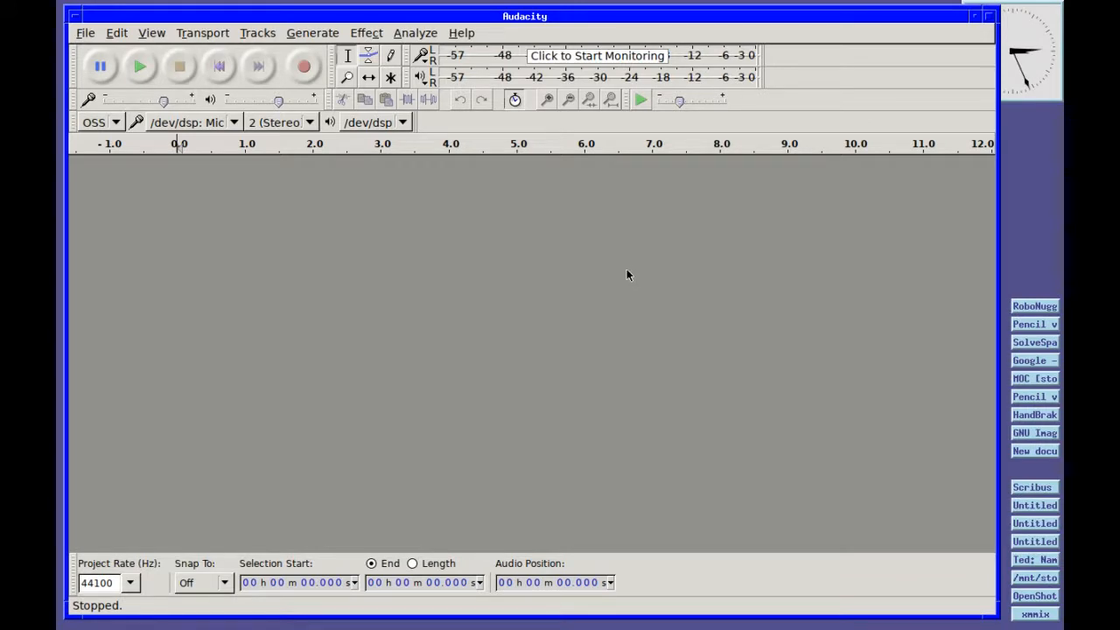
{"action": "mouse_move", "coordinate": [773, 73]}
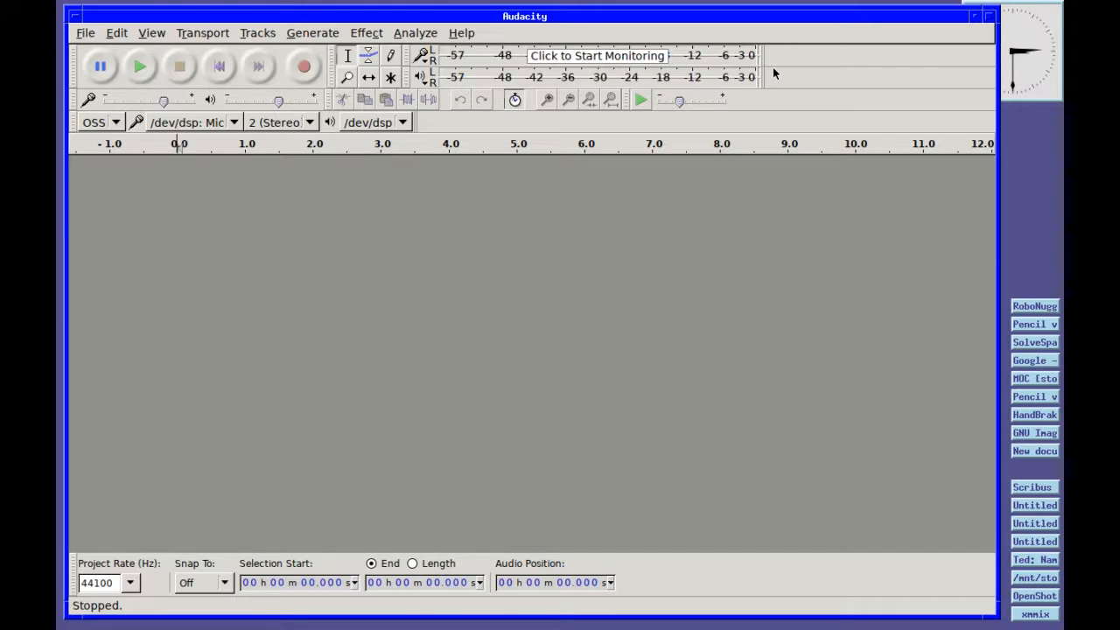
{"action": "mouse_move", "coordinate": [954, 19]}
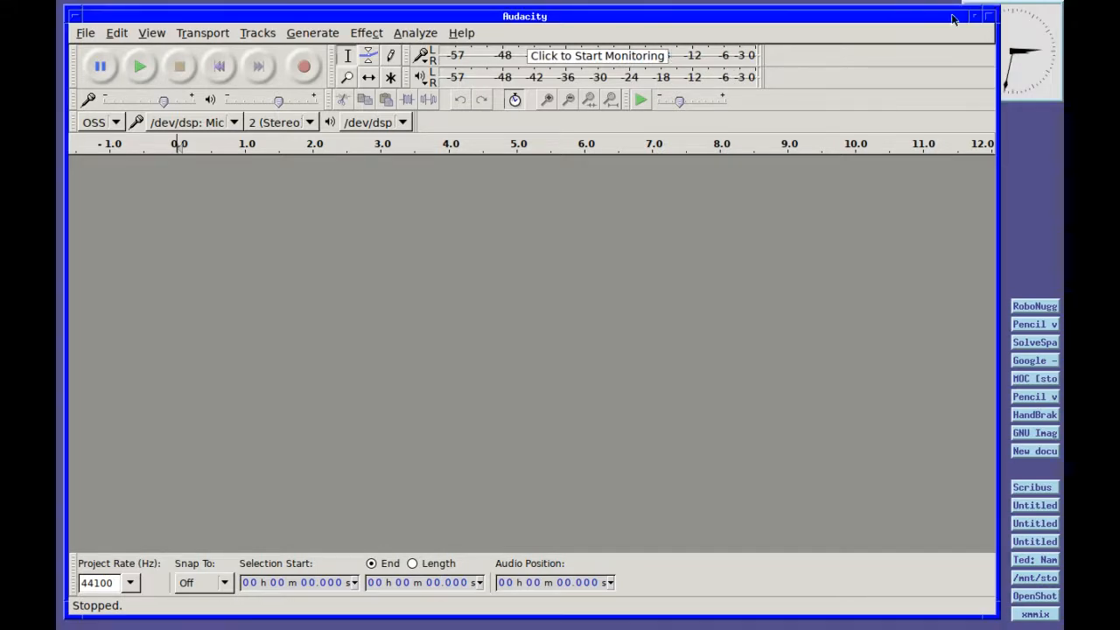
Minimize the empty Audacity project window into the desktop icon column.
{"action": "left_click", "coordinate": [974, 15]}
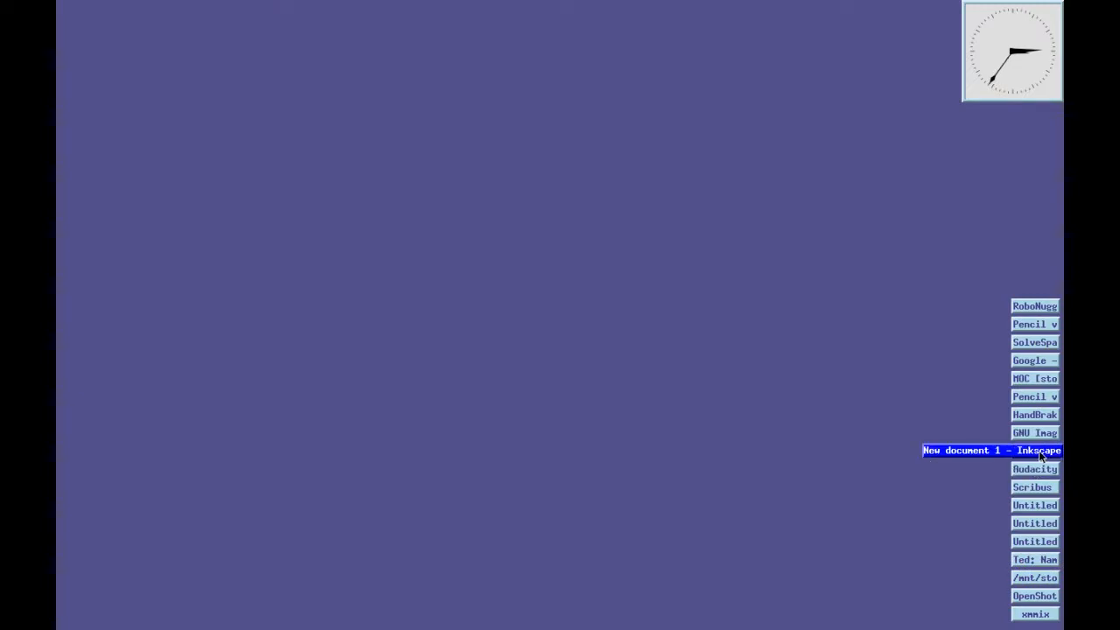
Restore Inkscape and scale down the red squiggle using the Selector tool's handles.
{"action": "left_click", "coordinate": [990, 450]}
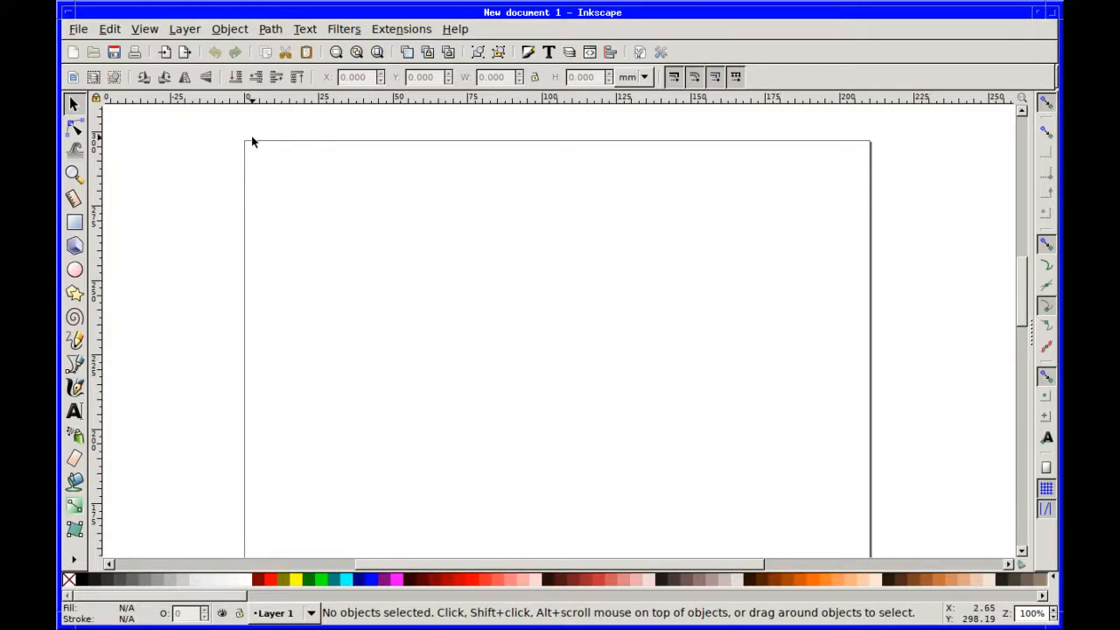
{"action": "mouse_move", "coordinate": [114, 329]}
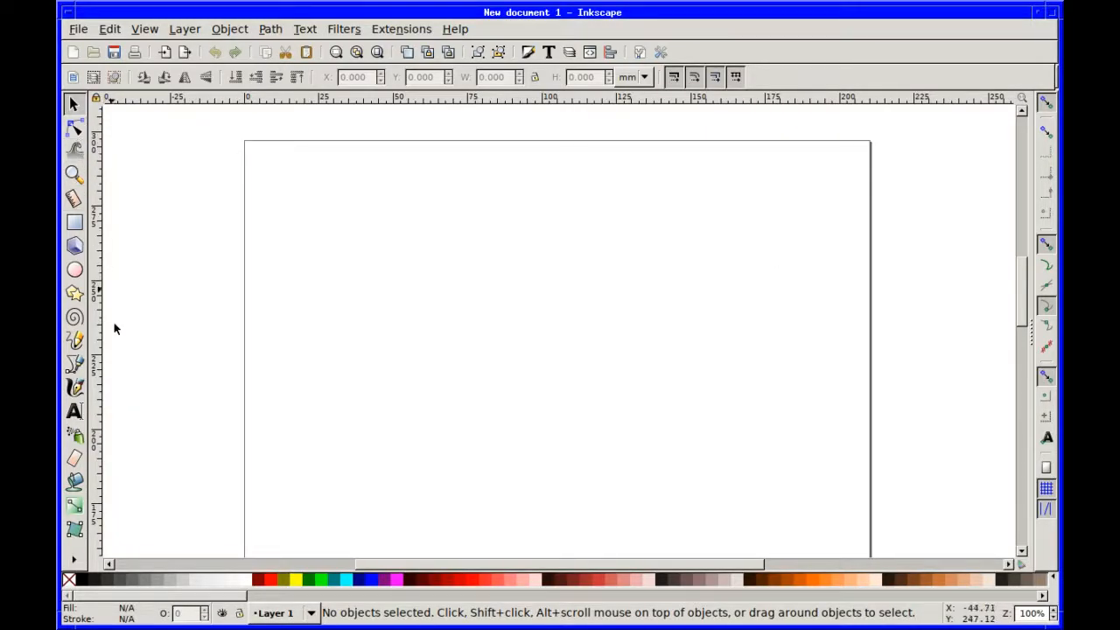
{"action": "mouse_move", "coordinate": [74, 387]}
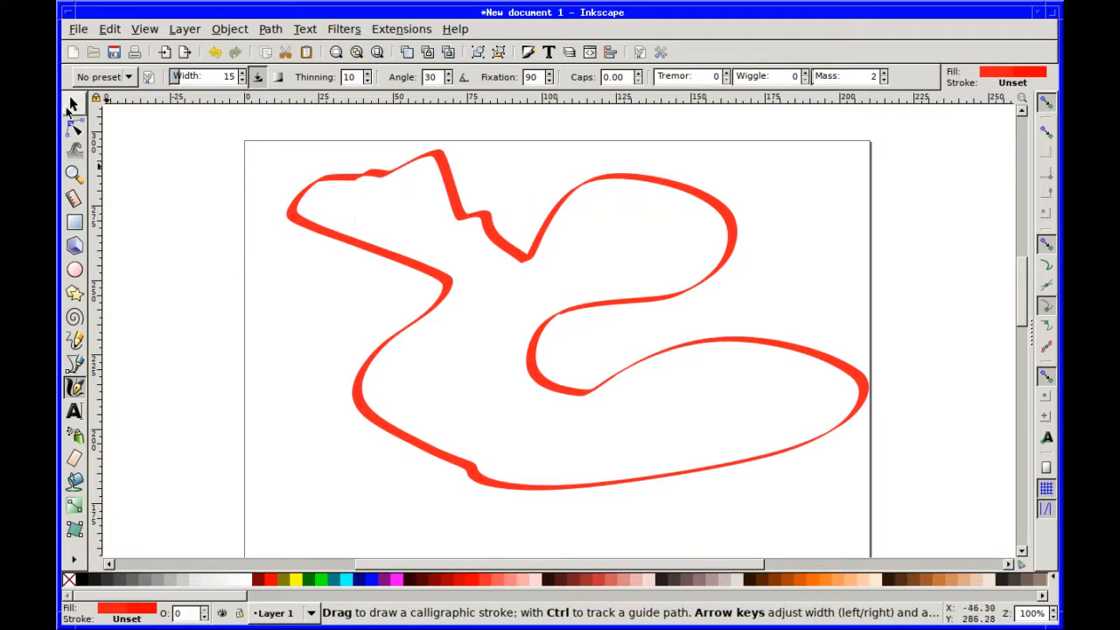
{"action": "left_click", "coordinate": [74, 103]}
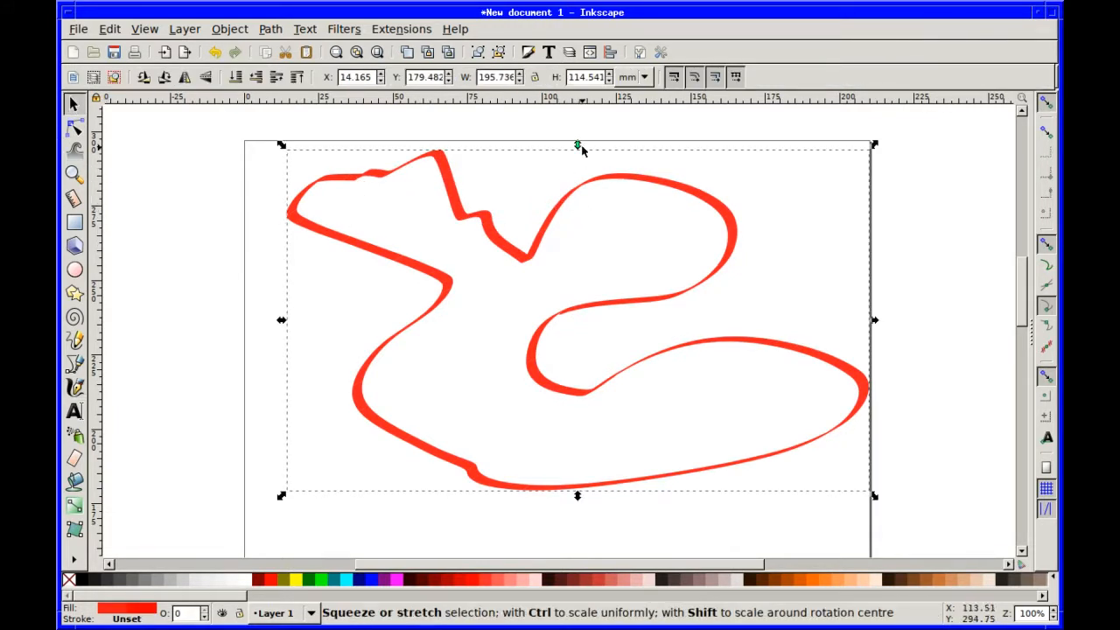
{"action": "left_click_drag", "start_coordinate": [577, 144], "coordinate": [577, 251]}
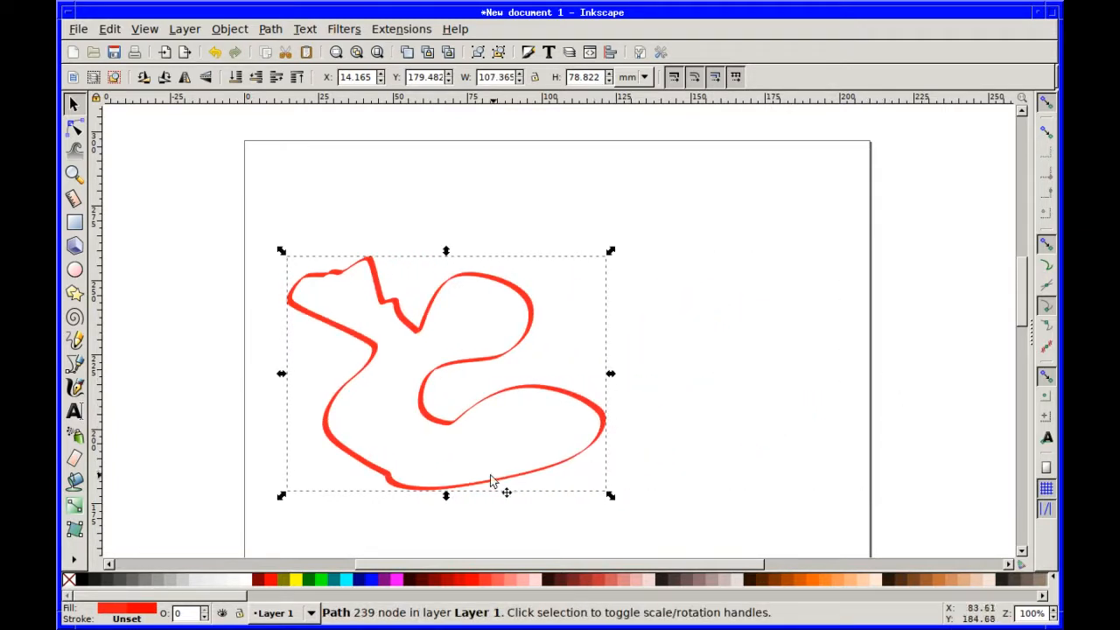
{"action": "left_click_drag", "start_coordinate": [445, 494], "coordinate": [446, 418]}
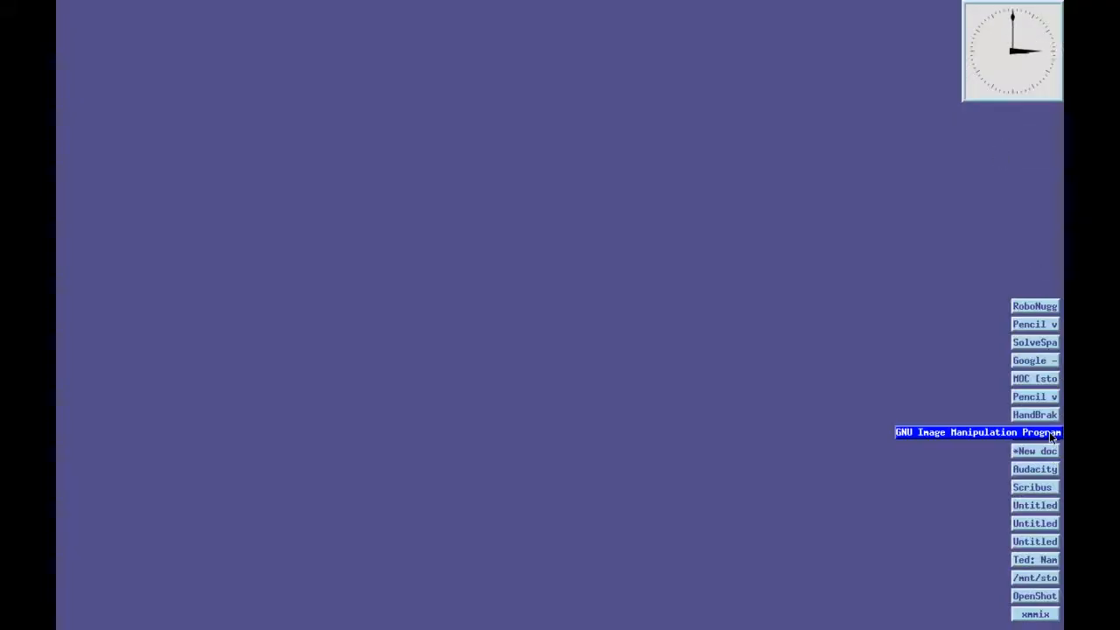
Restore HandBrake through its icon's window menu, then minimize it back to an icon.
{"action": "right_click", "coordinate": [978, 431]}
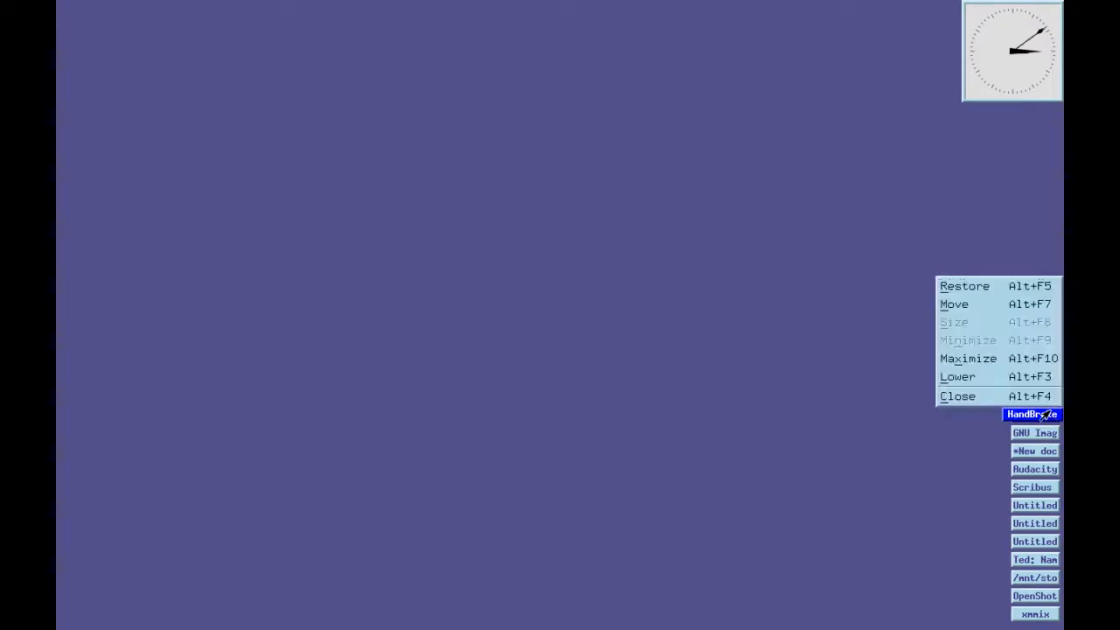
{"action": "left_click", "coordinate": [1032, 414]}
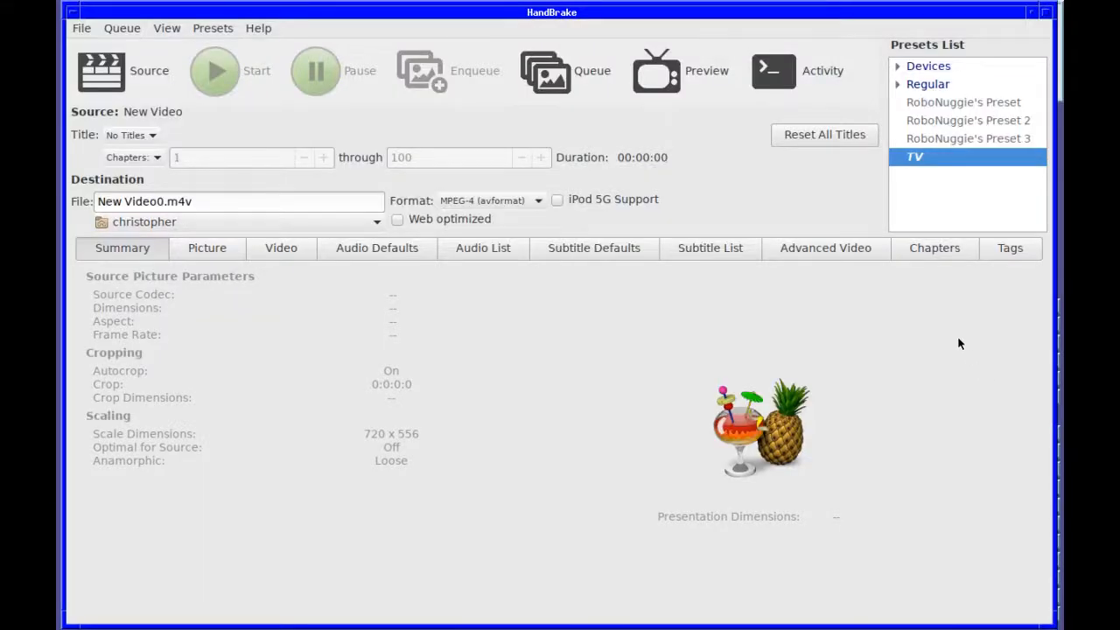
{"action": "mouse_move", "coordinate": [949, 350]}
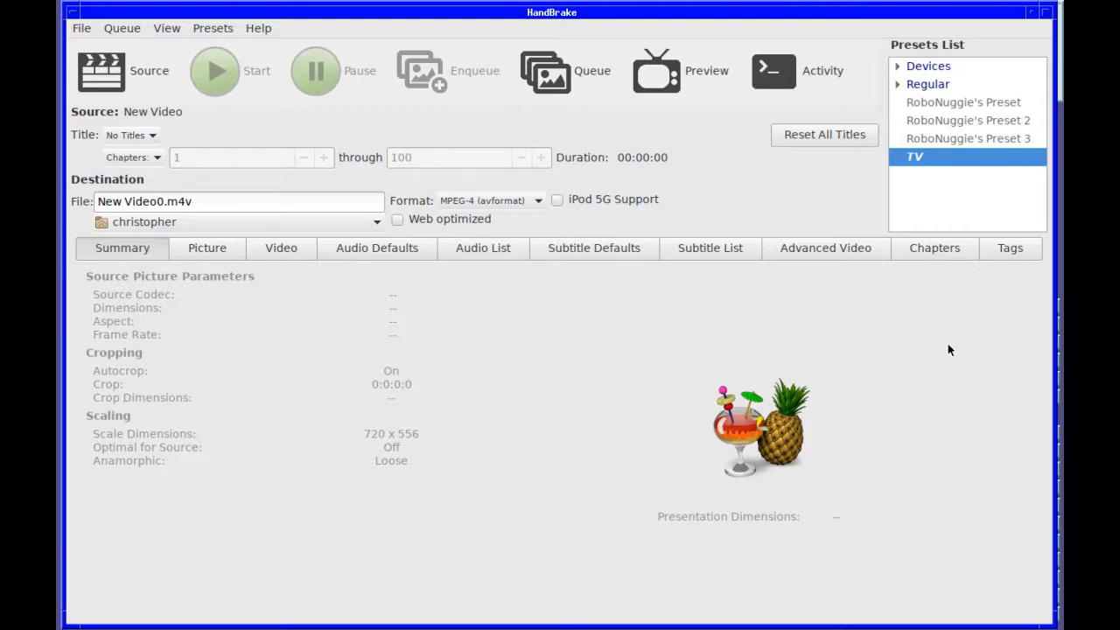
{"action": "mouse_move", "coordinate": [960, 336]}
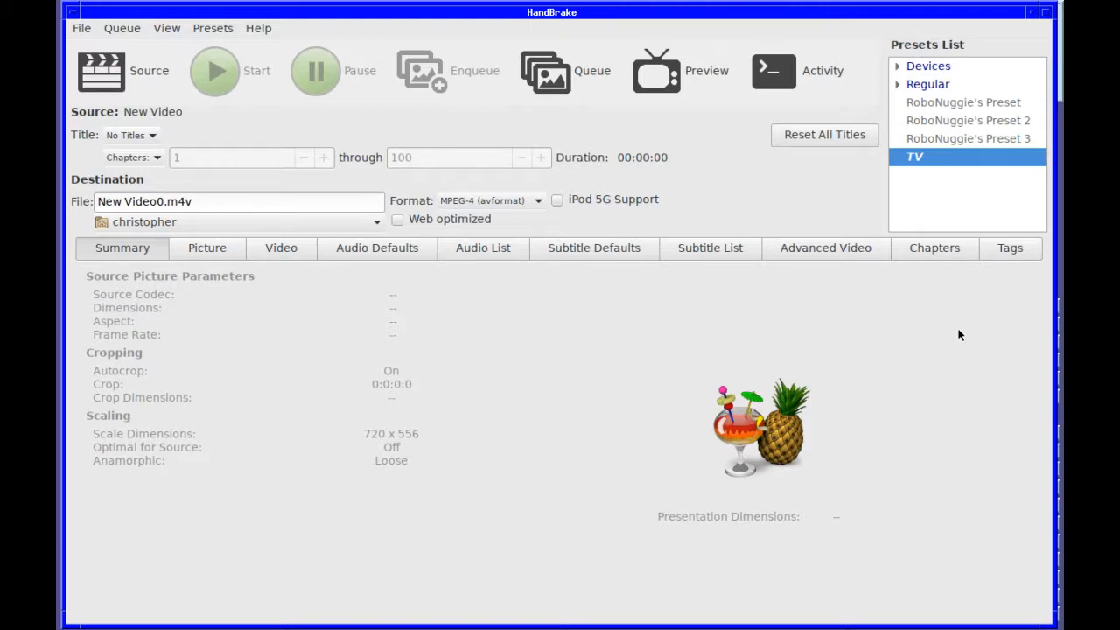
{"action": "mouse_move", "coordinate": [936, 341]}
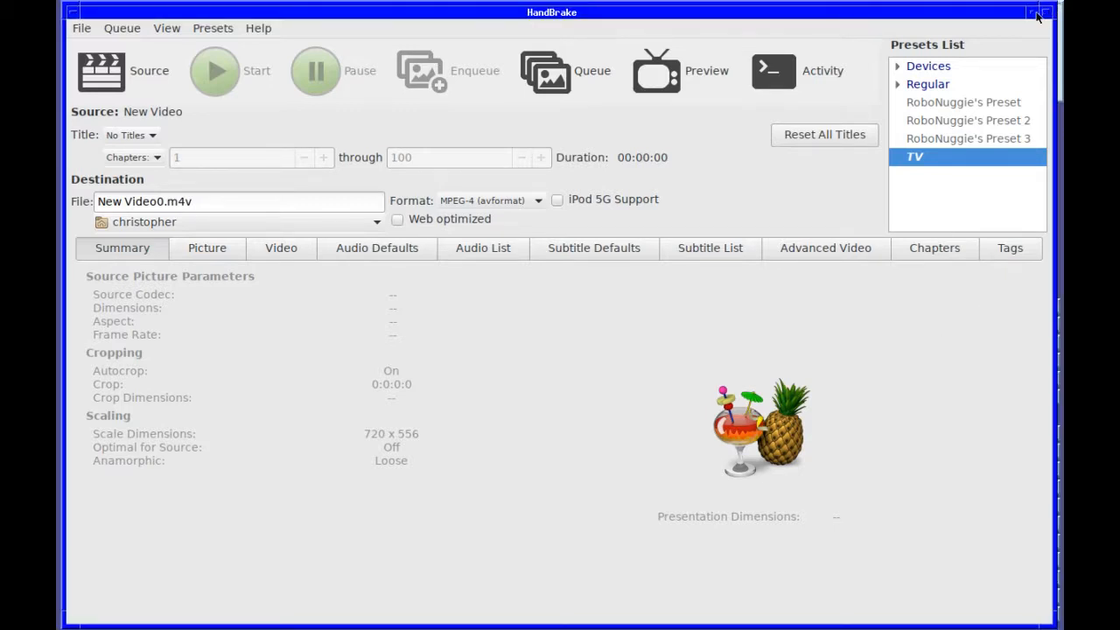
{"action": "left_click", "coordinate": [1034, 12]}
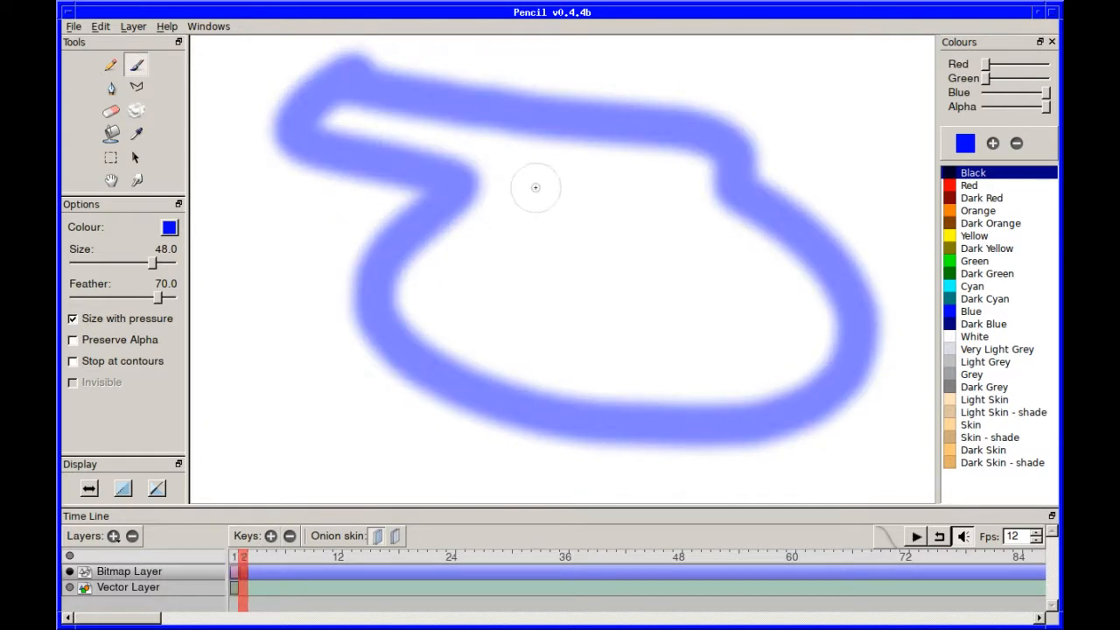
Brush a second blue loop on frame 2, play the animation back, and minimize Pencil.
{"action": "left_click_drag", "start_coordinate": [315, 148], "coordinate": [665, 175]}
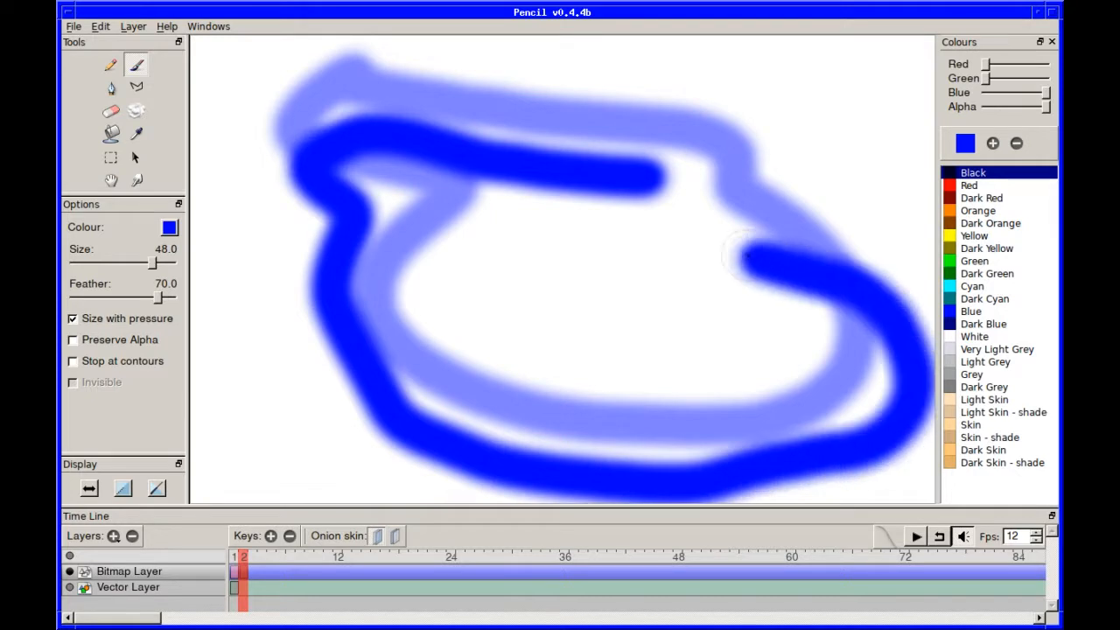
{"action": "left_click", "coordinate": [254, 556]}
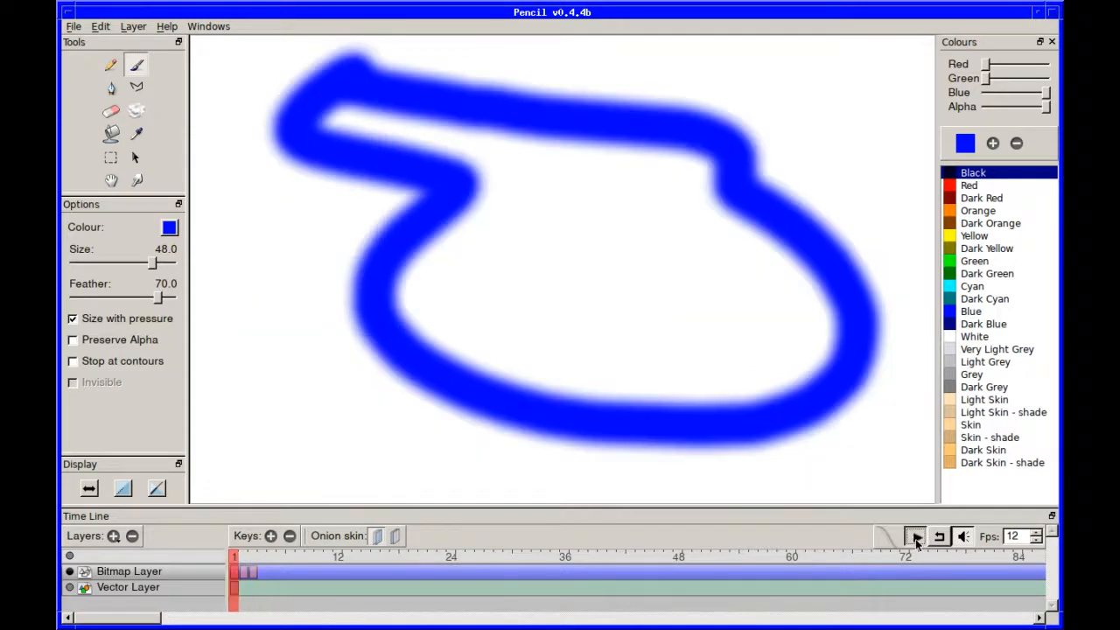
{"action": "left_click", "coordinate": [914, 537]}
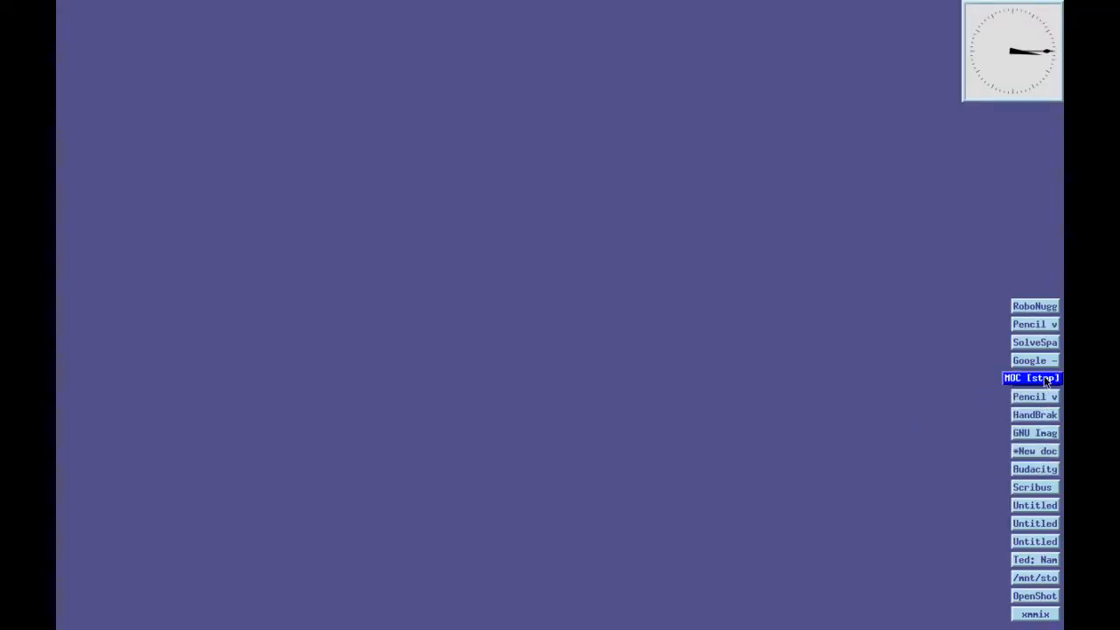
Restore the MOC music player from its [stop] desktop icon.
{"action": "left_click", "coordinate": [1032, 377]}
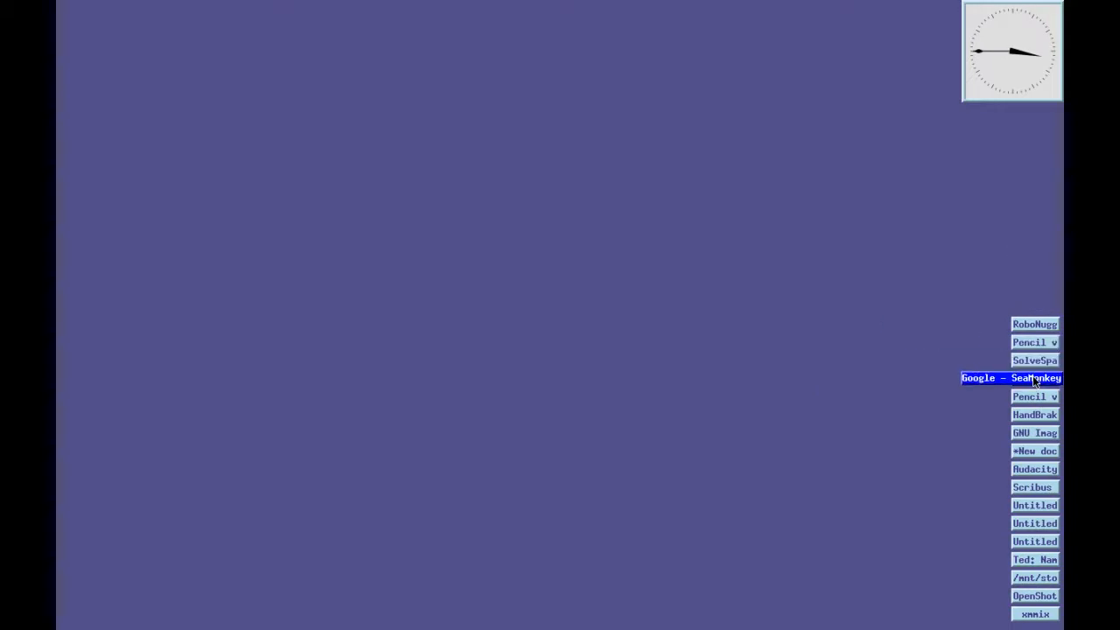
Restore the SeaMonkey Google UK page, then minimize the browser again.
{"action": "left_click", "coordinate": [1011, 377]}
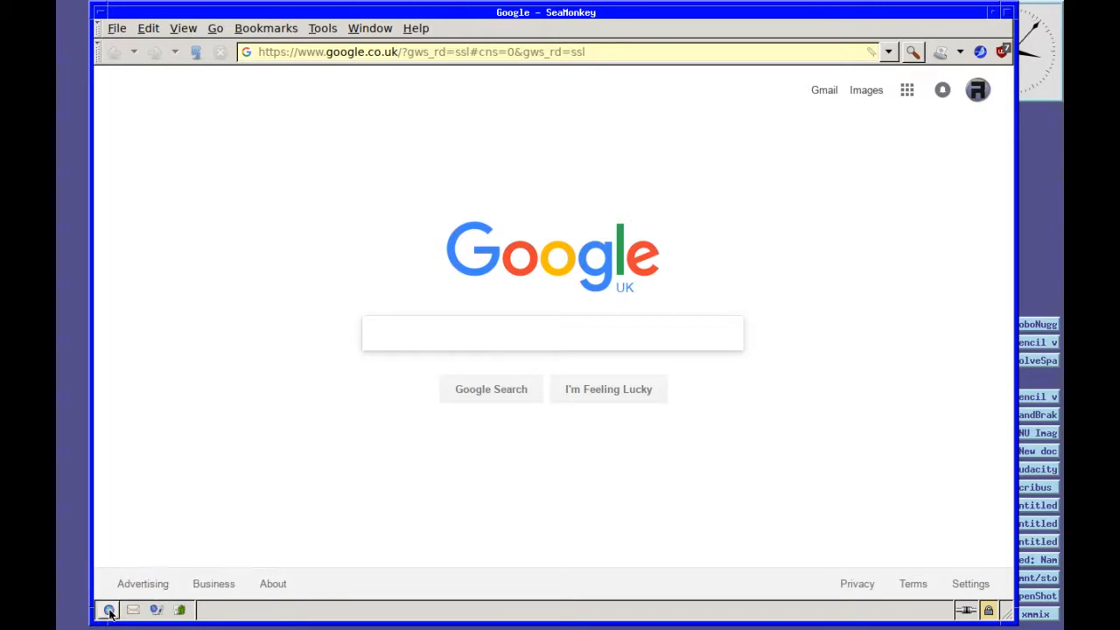
{"action": "left_click", "coordinate": [552, 333]}
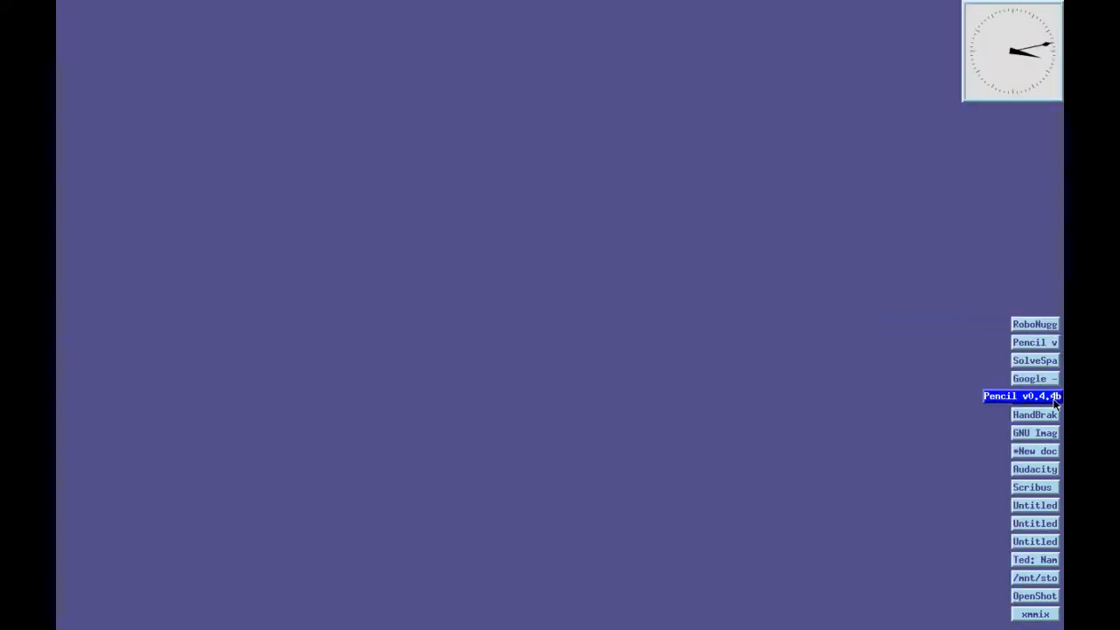
Restore SolveSpace and orbit the extruded Abc model to another angle.
{"action": "left_click", "coordinate": [1035, 360]}
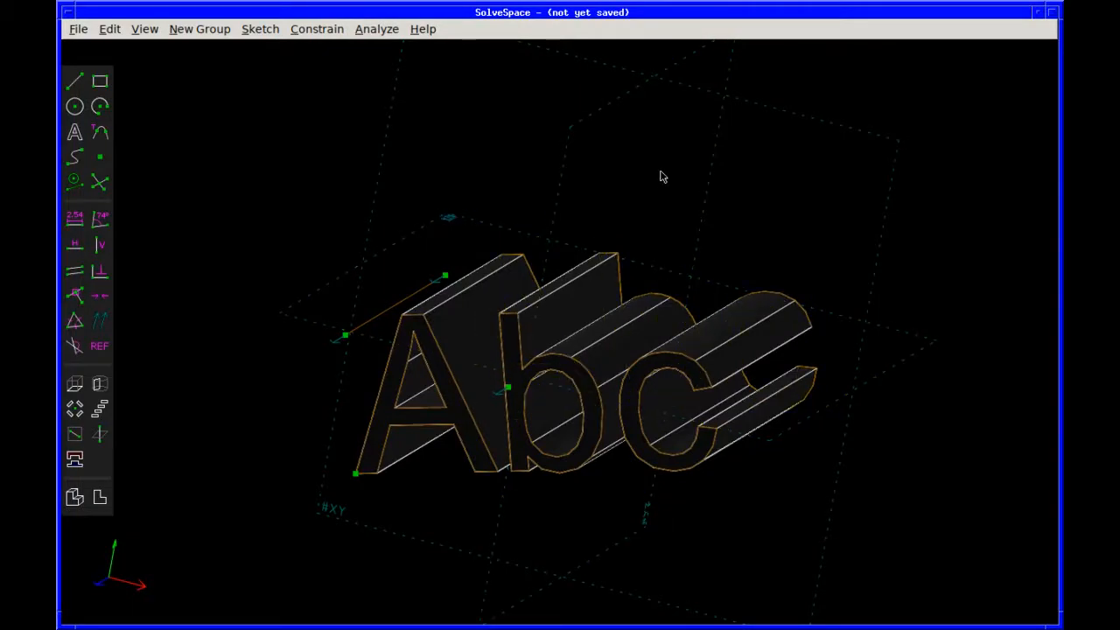
{"action": "mouse_move", "coordinate": [636, 144]}
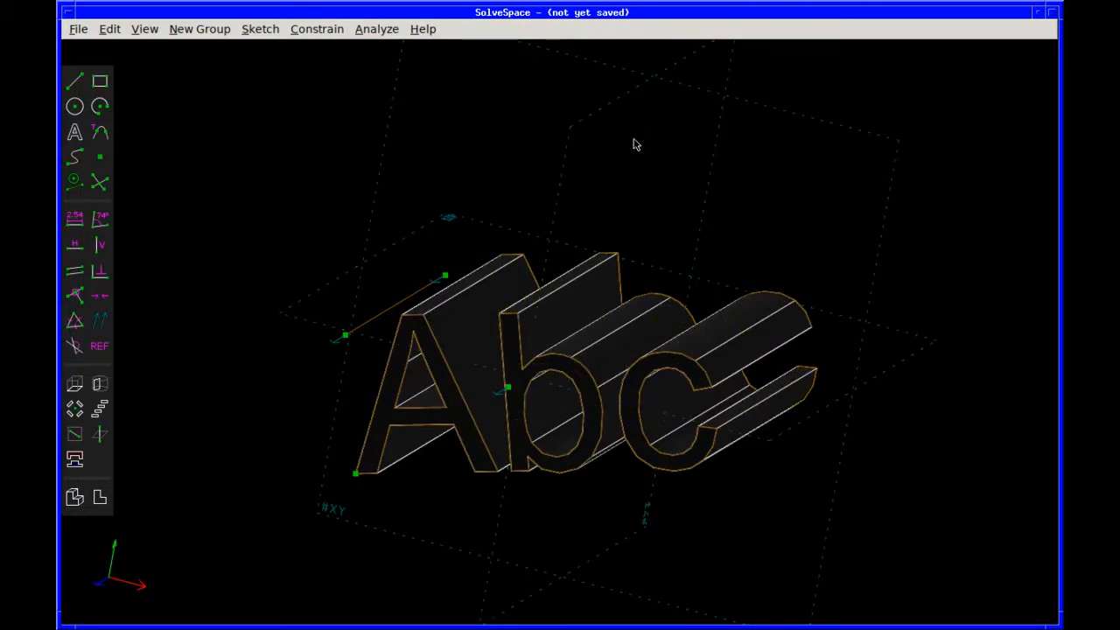
{"action": "mouse_move", "coordinate": [300, 372]}
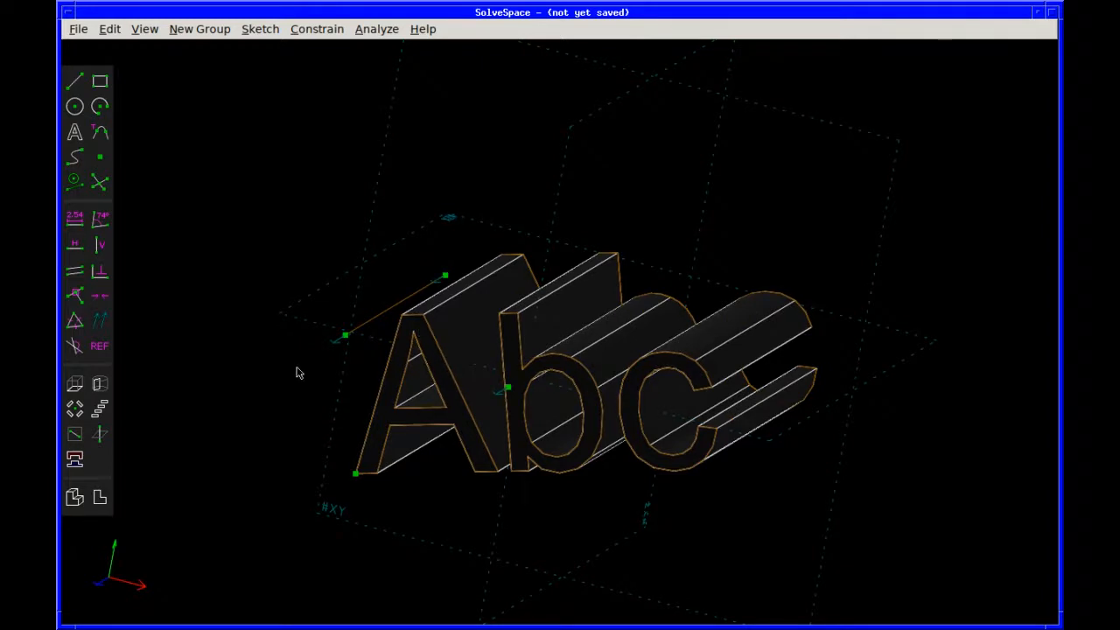
{"action": "mouse_move", "coordinate": [105, 170]}
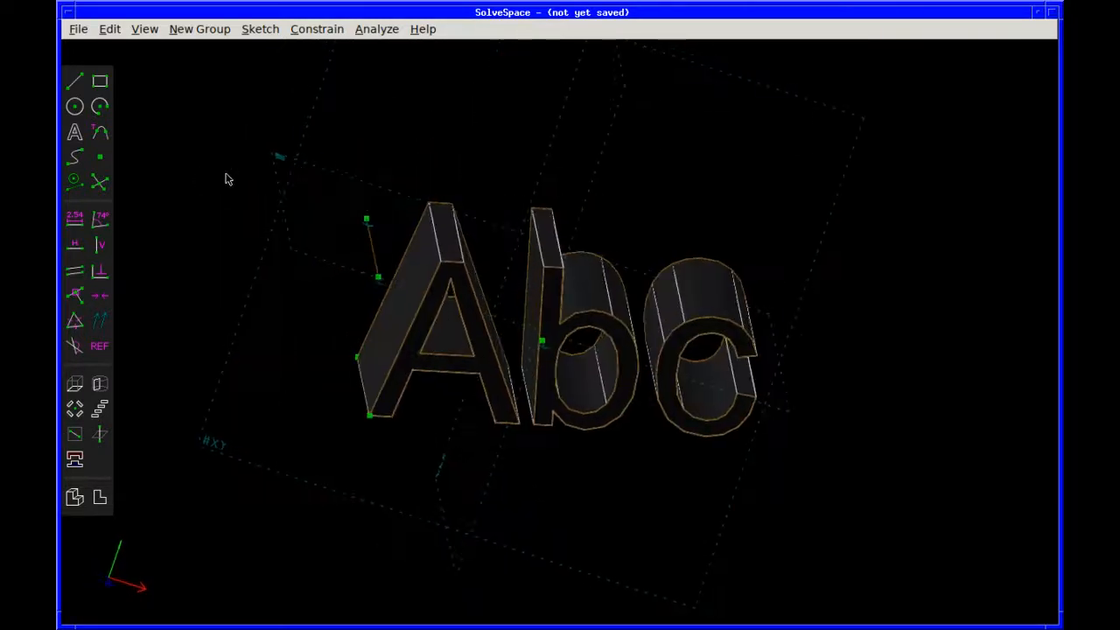
{"action": "left_click_drag", "start_coordinate": [228, 180], "coordinate": [297, 230]}
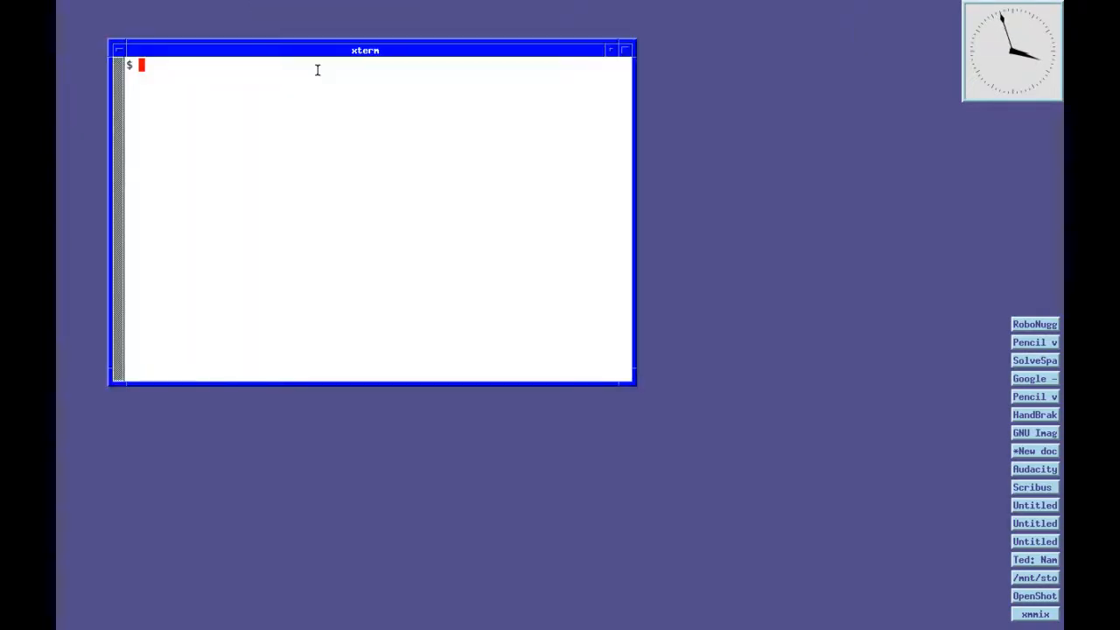
Move the xterm, run 'edit test', and type a line of text.
{"action": "left_click_drag", "start_coordinate": [364, 50], "coordinate": [463, 41]}
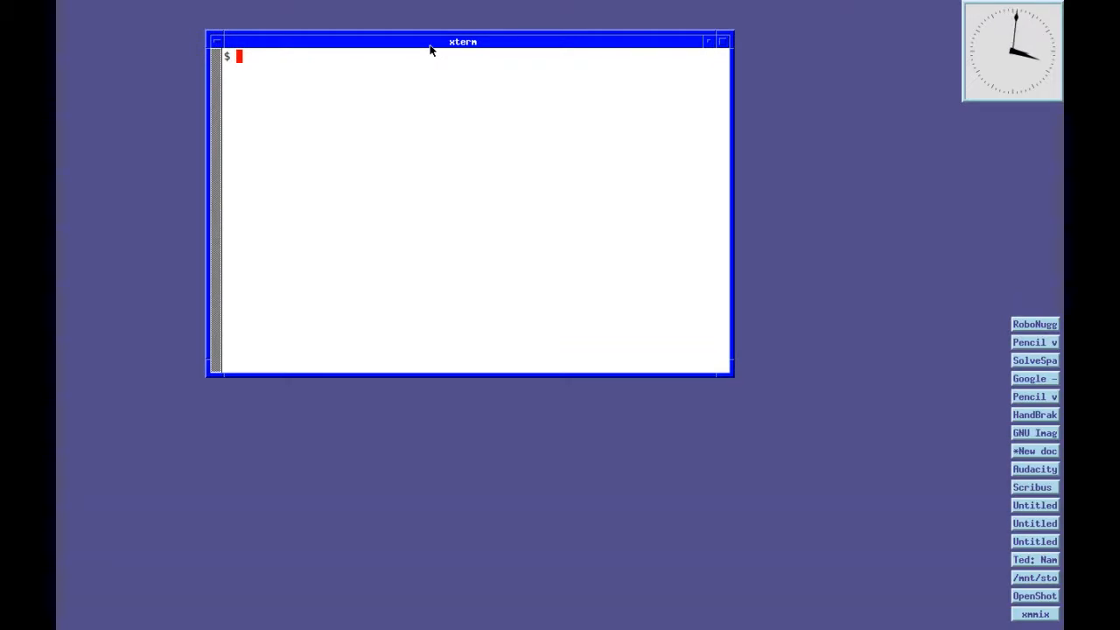
{"action": "type", "text": "edit t"}
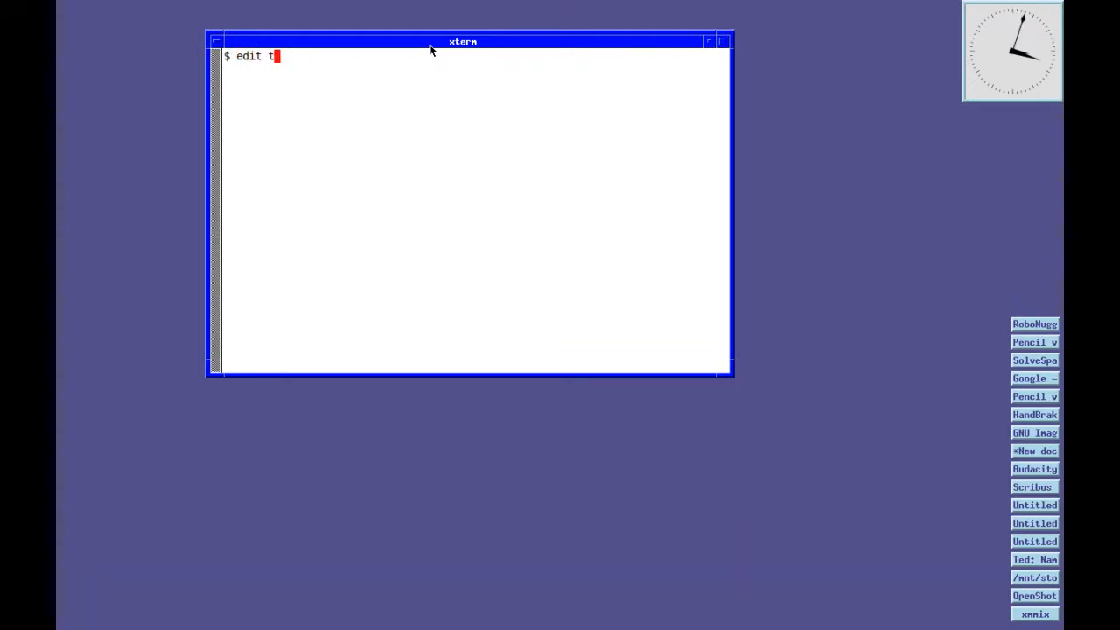
{"action": "type", "text": "est"}
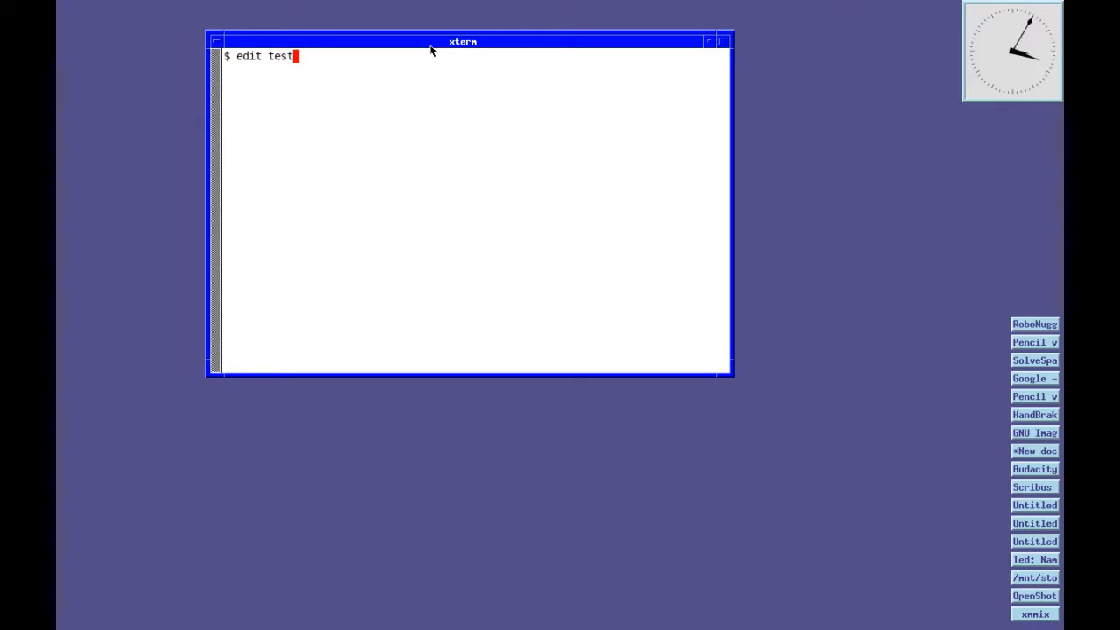
{"action": "key", "text": "Return"}
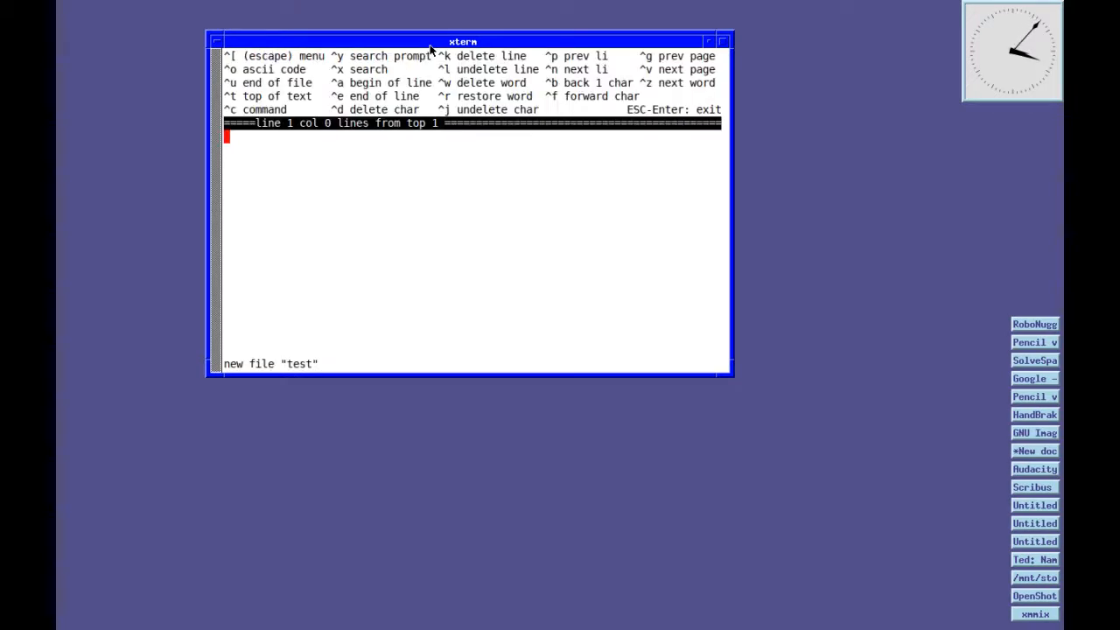
{"action": "type", "text": "kj;lj ;ljk;ljk;ljh lk"}
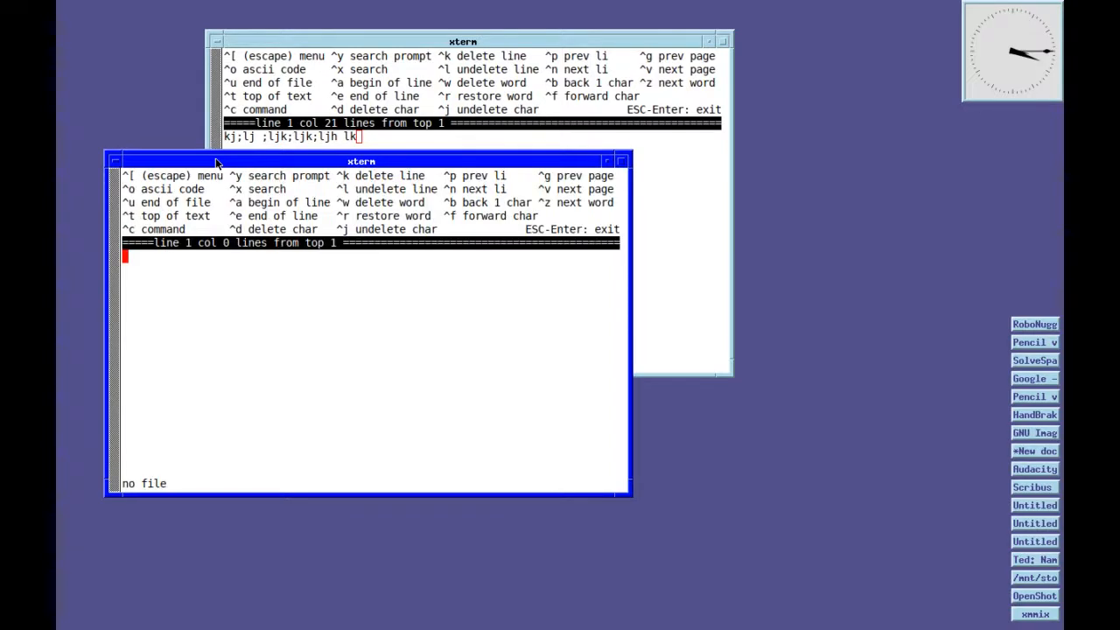
{"action": "type", "text": ",.klkhkljh lkjhlkjhlkjh lkhlkjhlkj"}
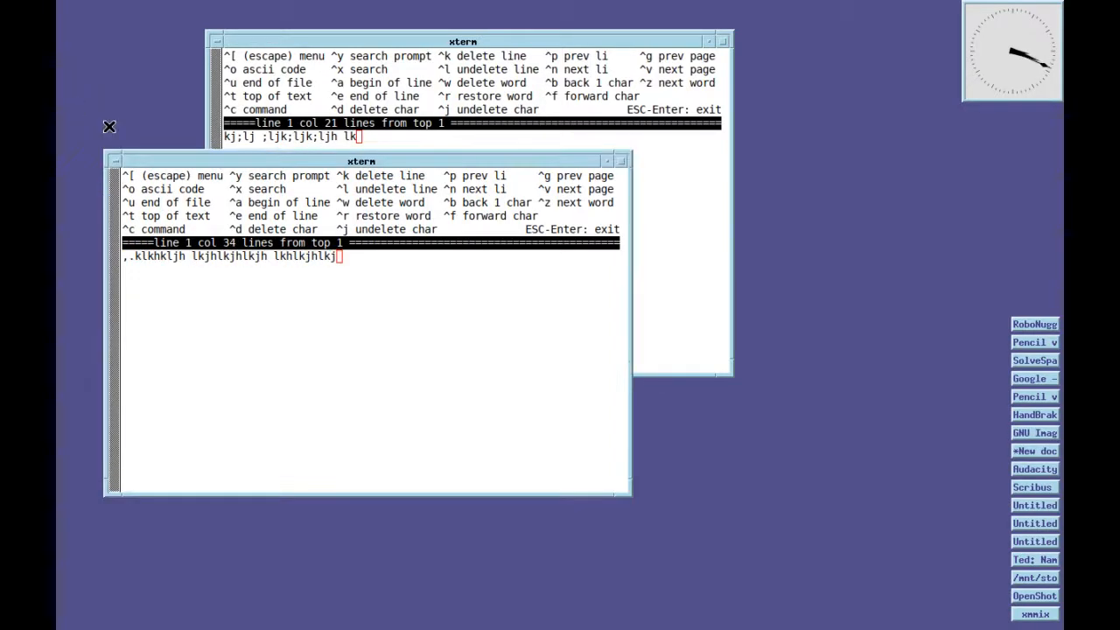
Iconify the editor and launch a new Xterm from the desktop menu, moving it right.
{"action": "left_click", "coordinate": [462, 41]}
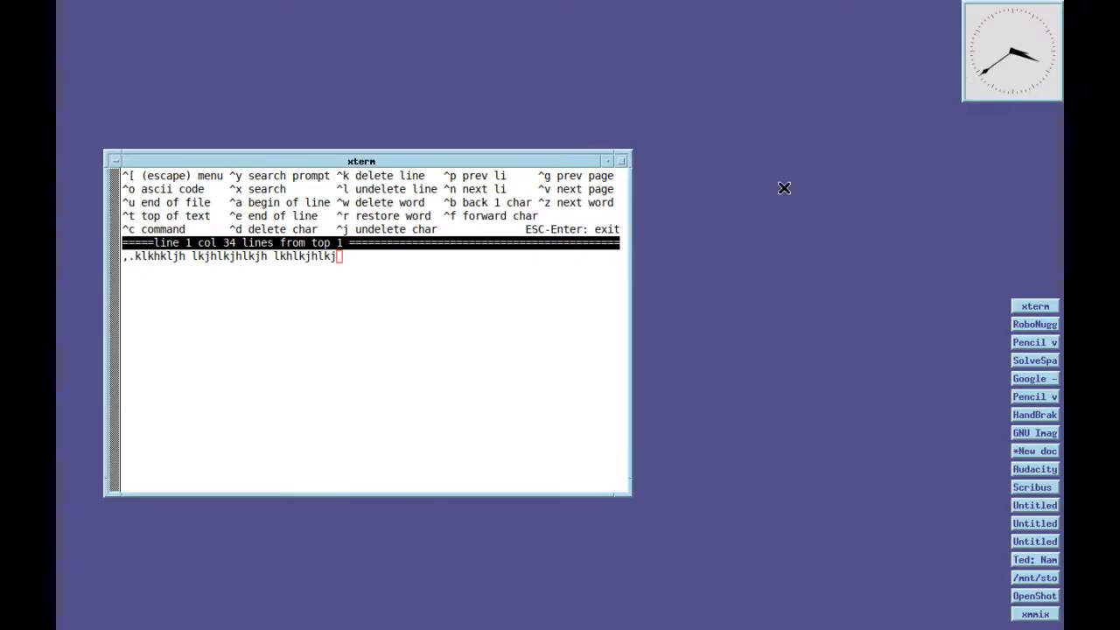
{"action": "right_click", "coordinate": [784, 188]}
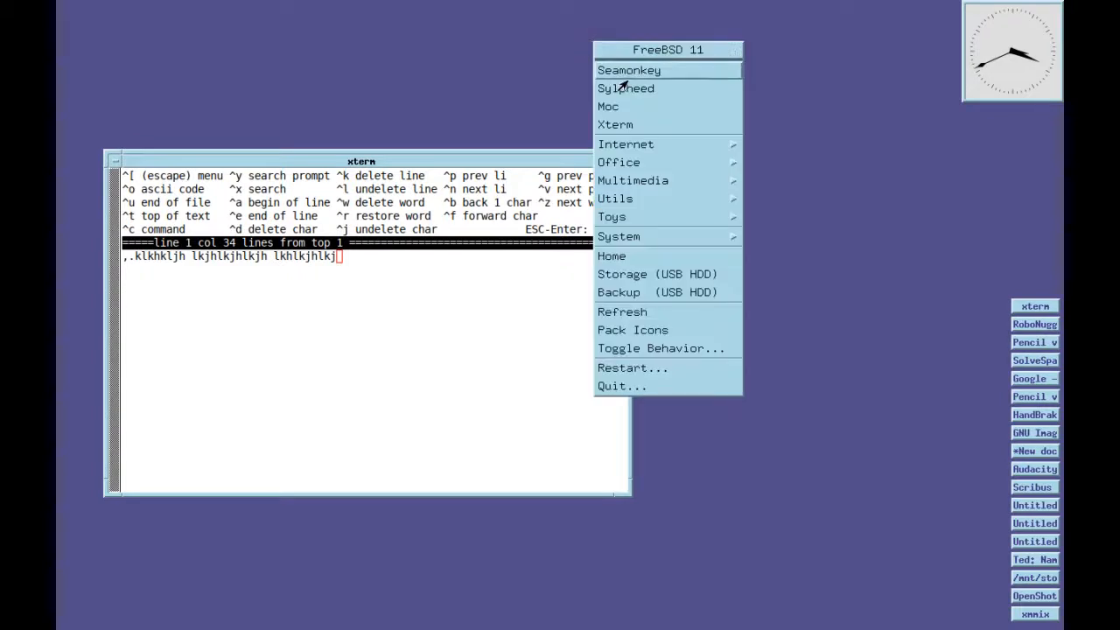
{"action": "left_click", "coordinate": [615, 124]}
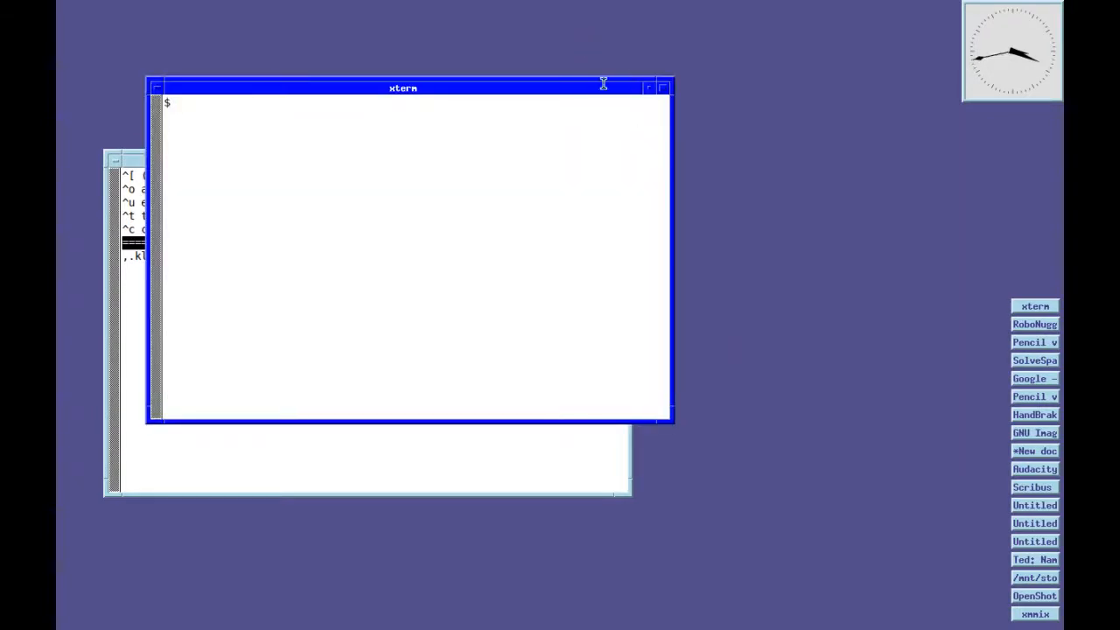
{"action": "left_click_drag", "start_coordinate": [403, 88], "coordinate": [605, 48]}
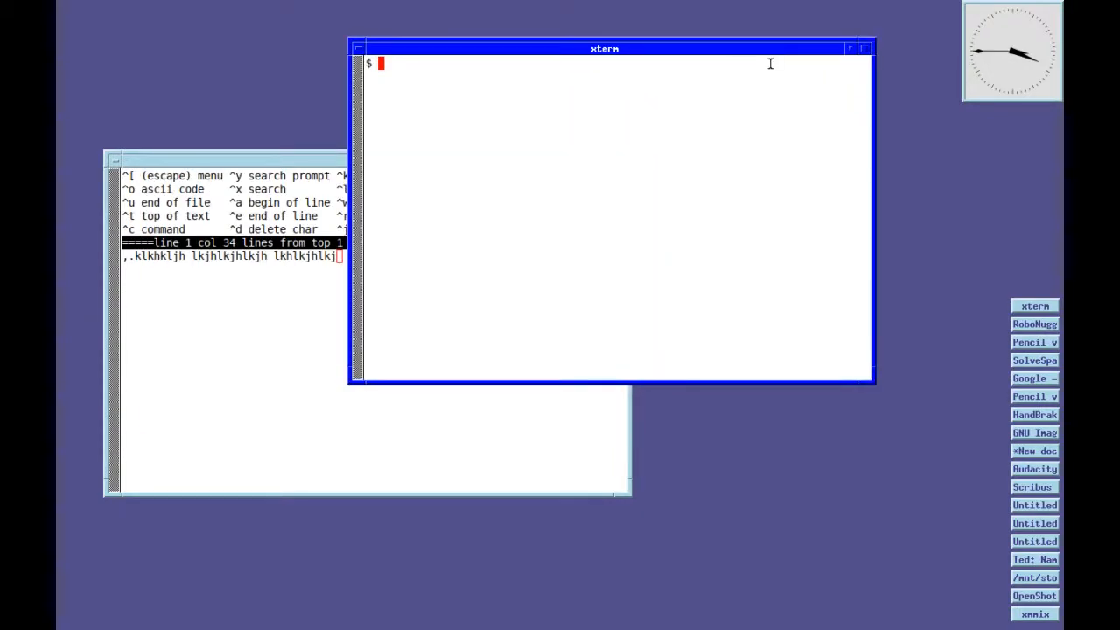